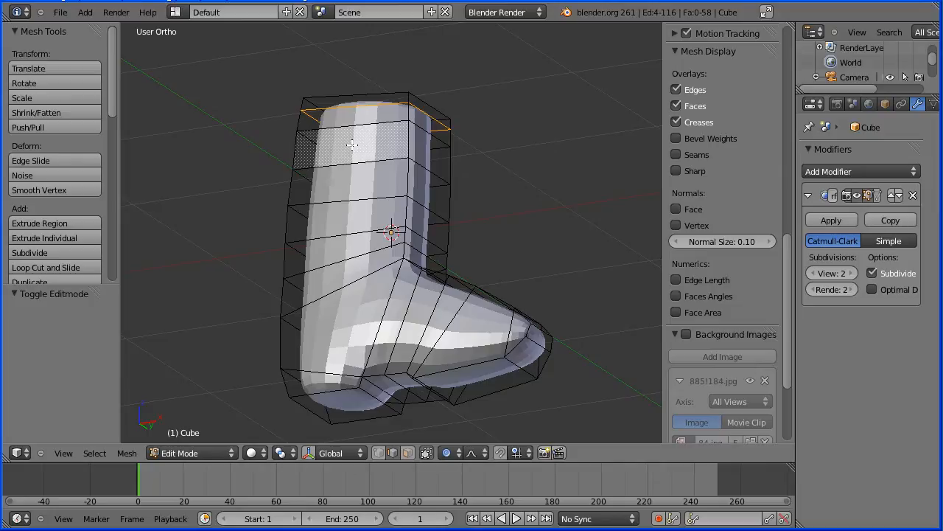
# Load the earlier saved boot-and-trousers scene from the Open Recent list
pyautogui.click(60, 12)
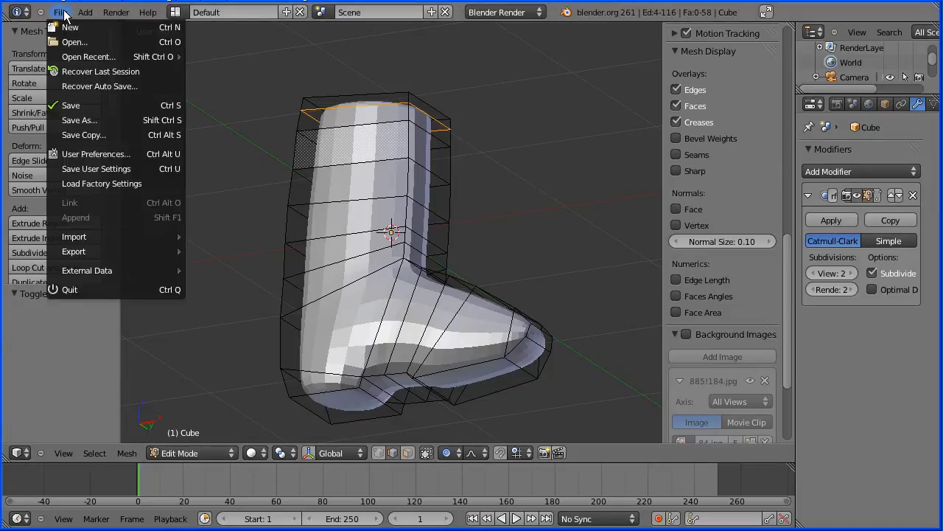
pyautogui.click(88, 56)
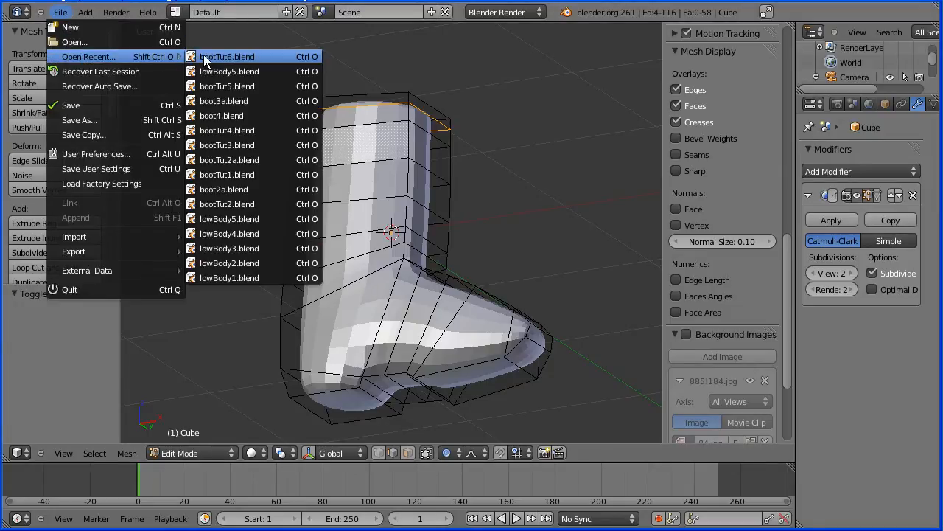
pyautogui.click(227, 56)
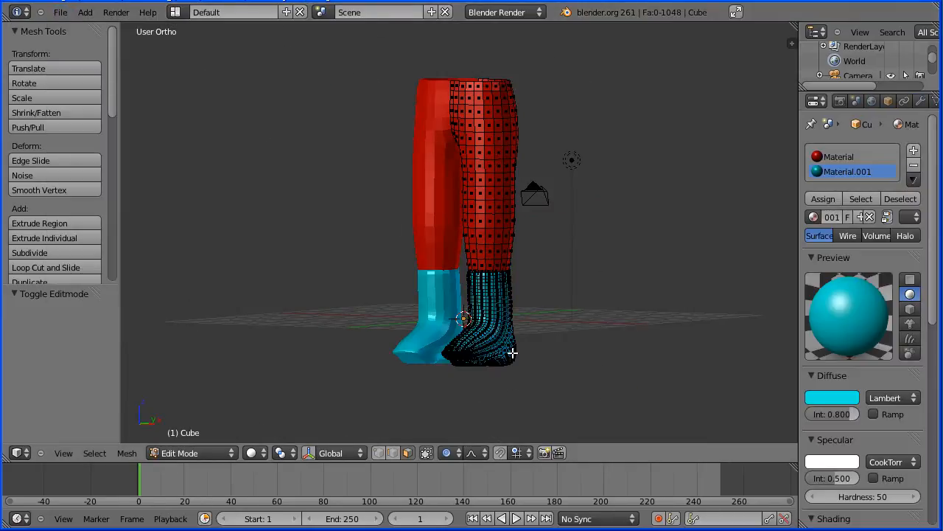
pyautogui.moveTo(496, 207)
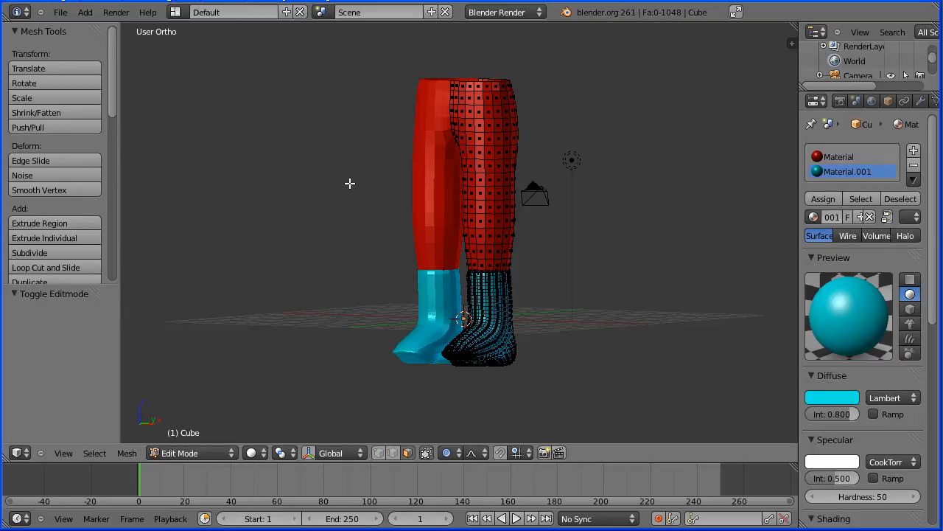
pyautogui.click(61, 11)
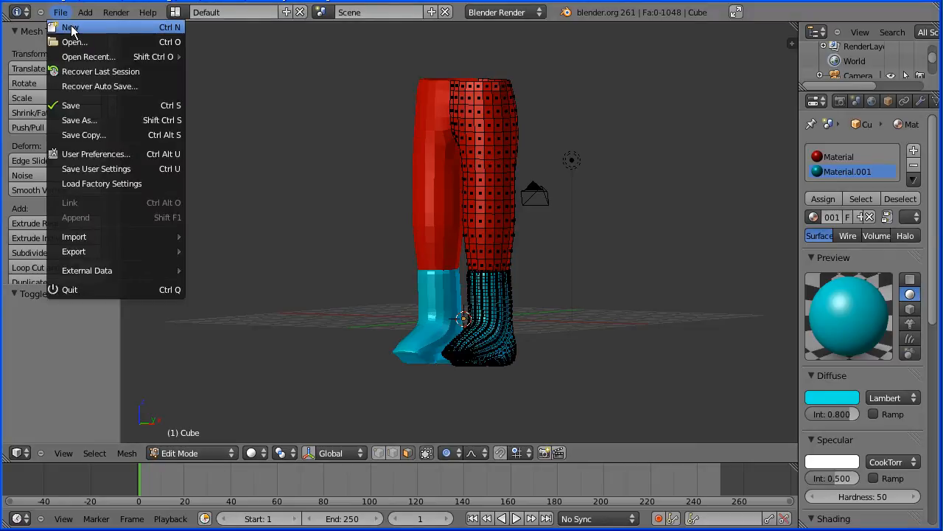
# Start a new scene and add the ski boot JPG as a viewport background image
pyautogui.click(71, 27)
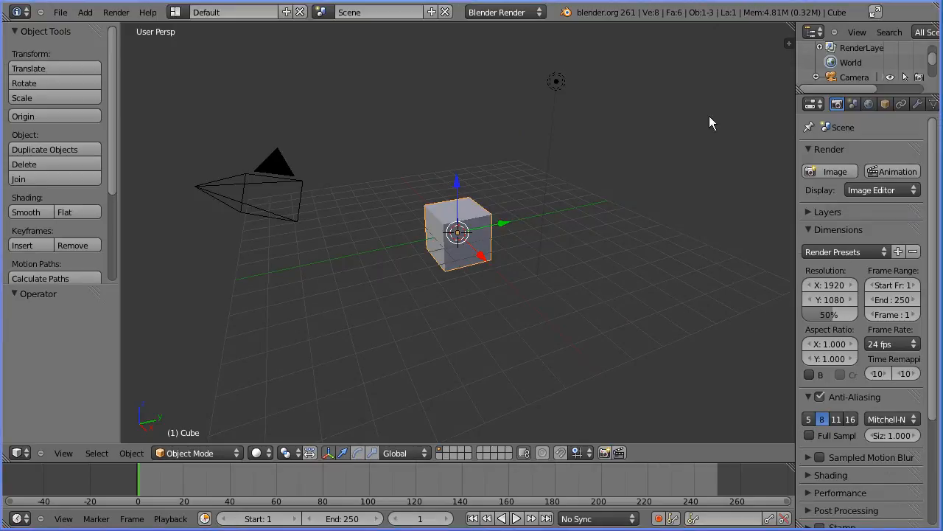
pyautogui.moveTo(790, 51)
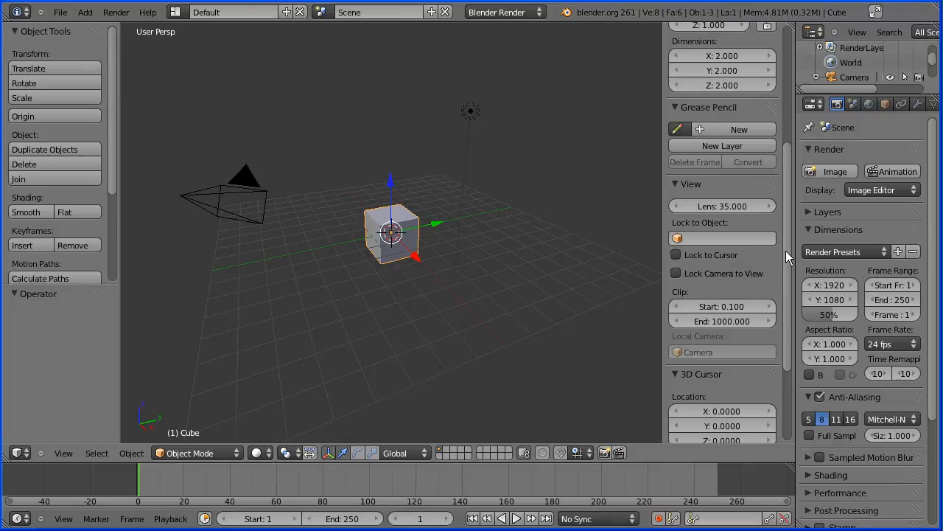
pyautogui.scroll(-3)
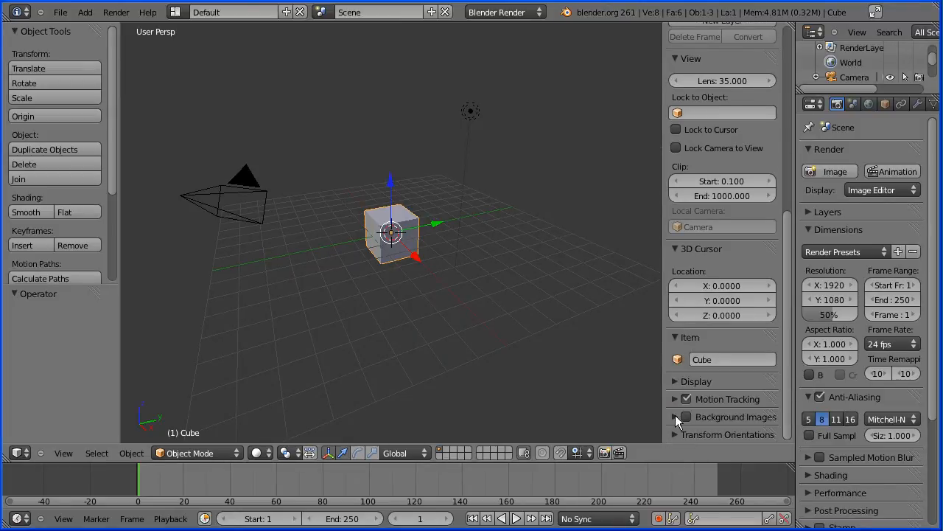
pyautogui.click(684, 416)
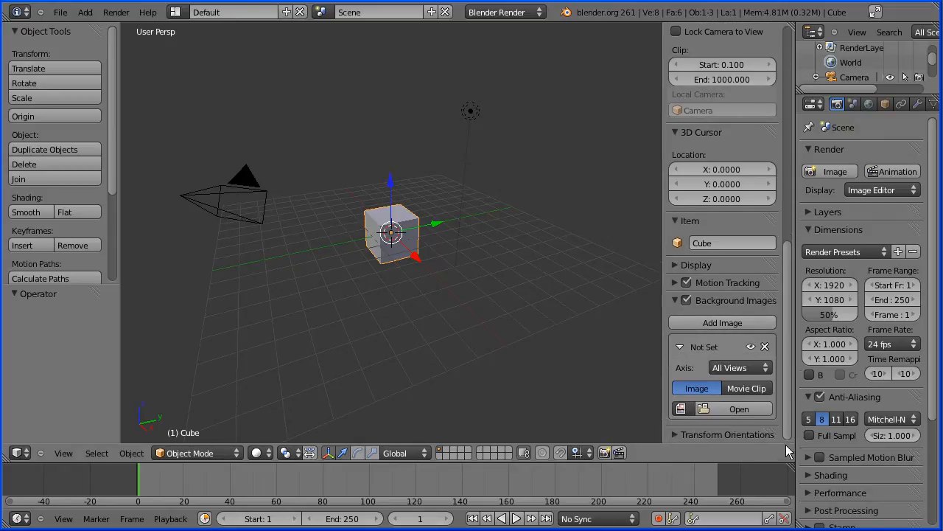
pyautogui.click(739, 408)
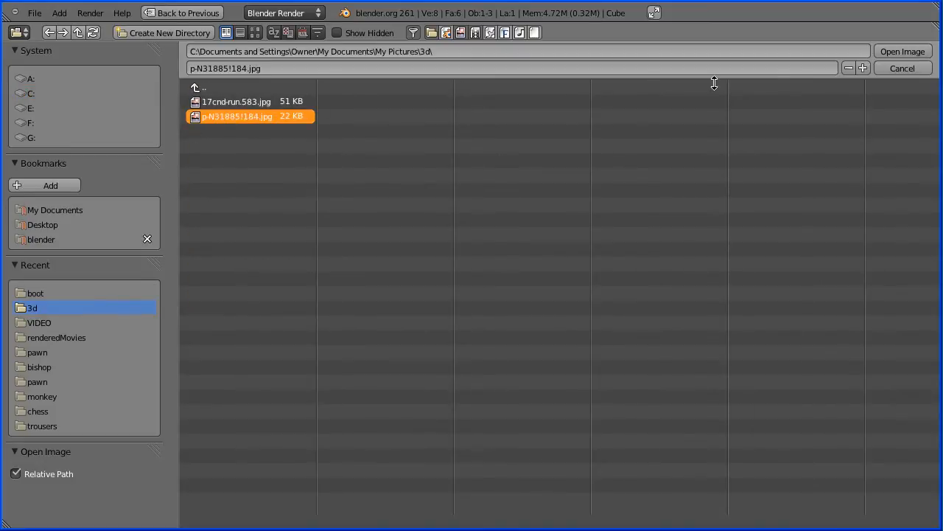
pyautogui.click(902, 51)
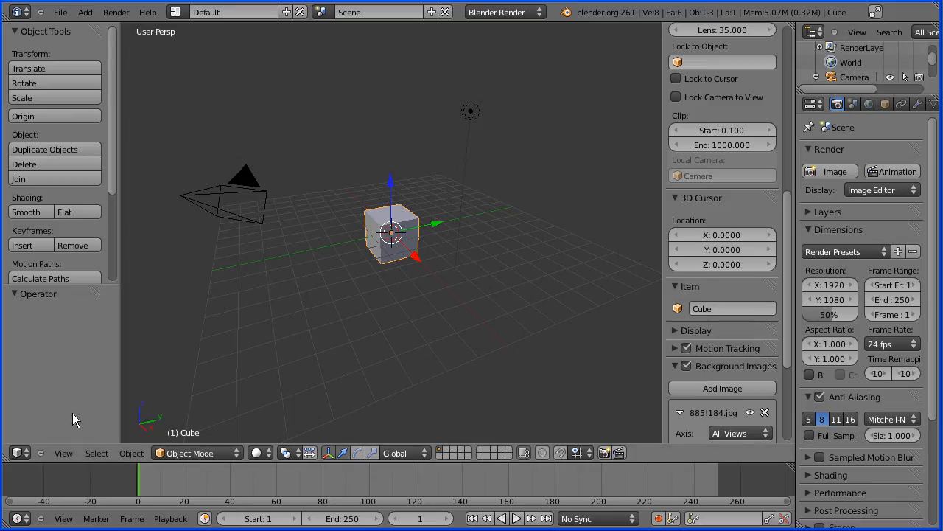
# Switch the viewport to Front view in orthographic projection
pyautogui.click(64, 452)
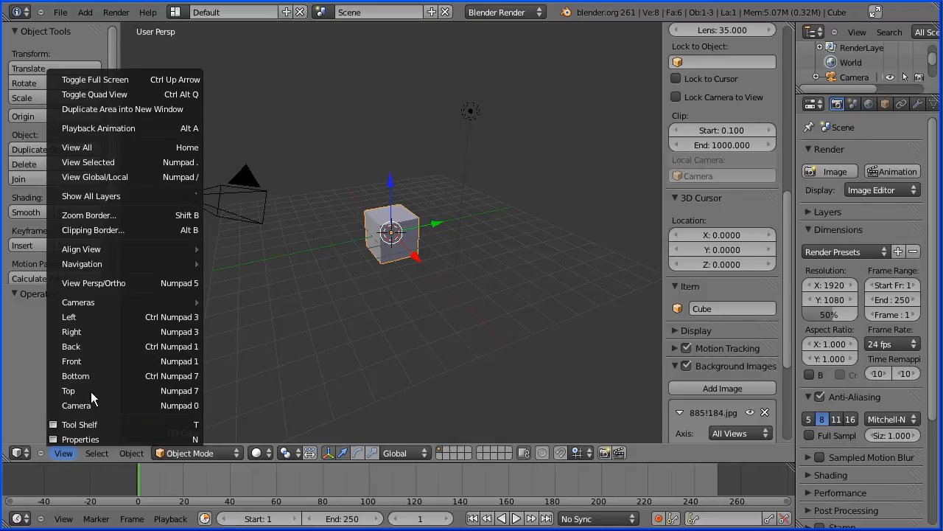
pyautogui.click(71, 360)
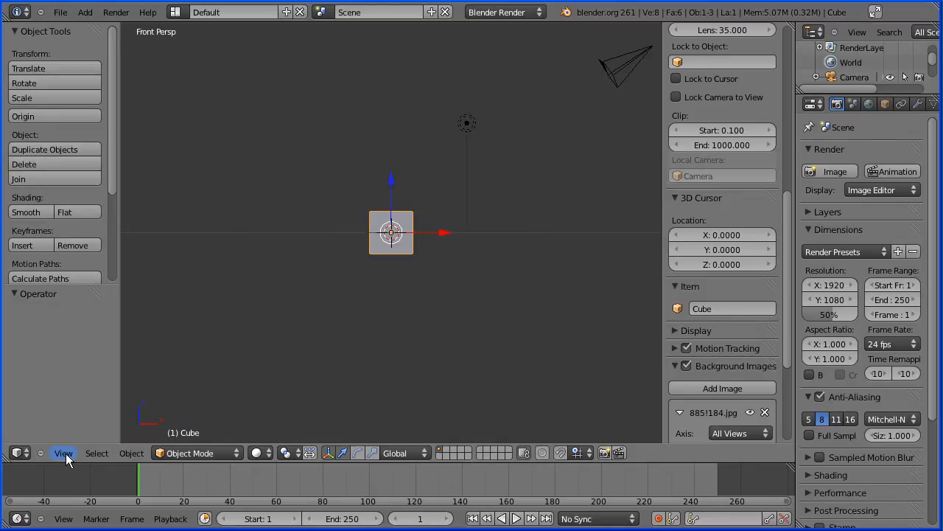
pyautogui.click(63, 453)
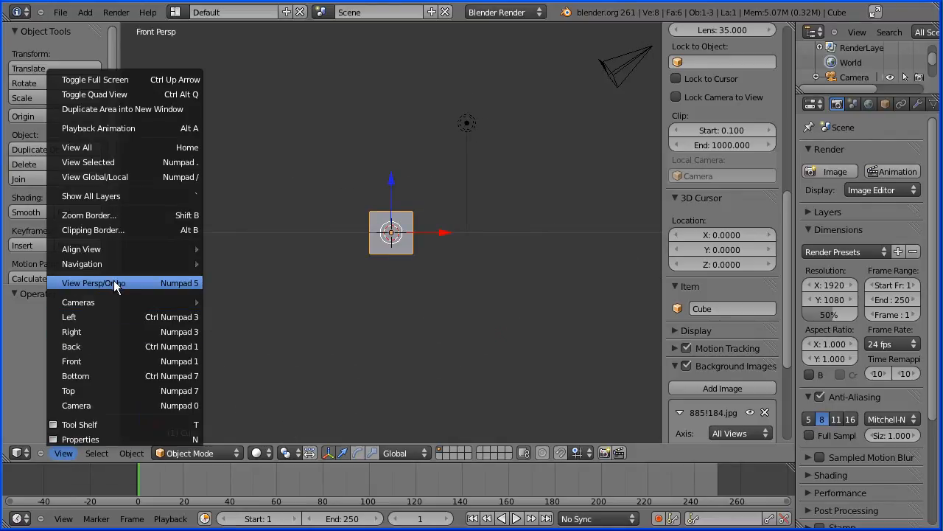
pyautogui.click(94, 283)
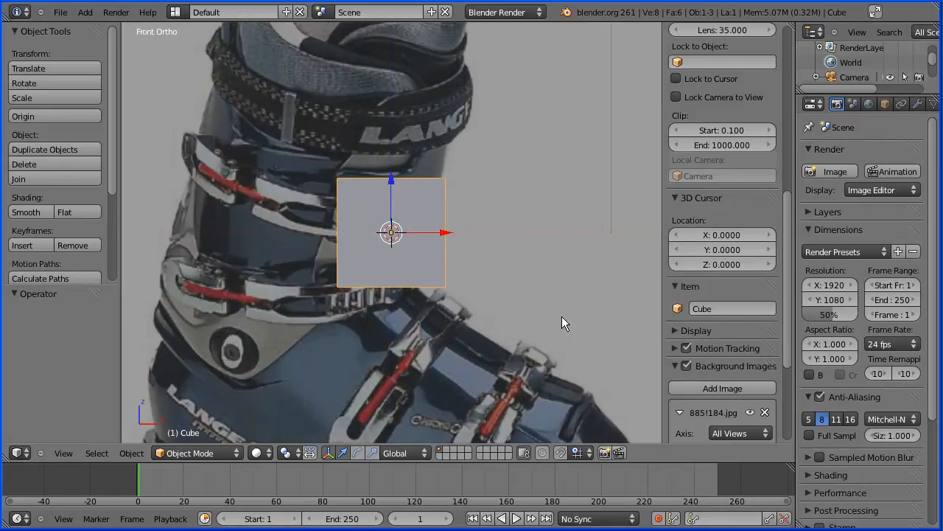
# Reduce the background boot photo's Size to 0.780 so it fits the view
pyautogui.scroll(-3)
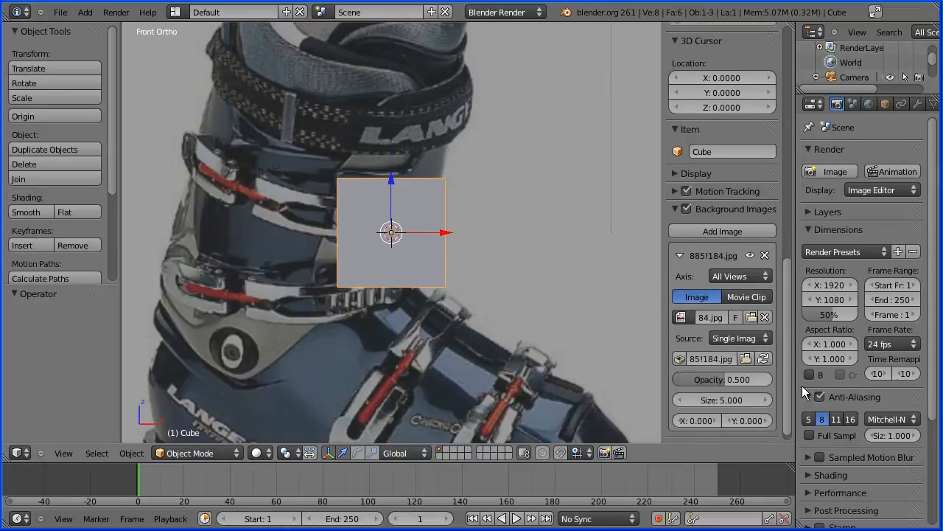
pyautogui.scroll(-3)
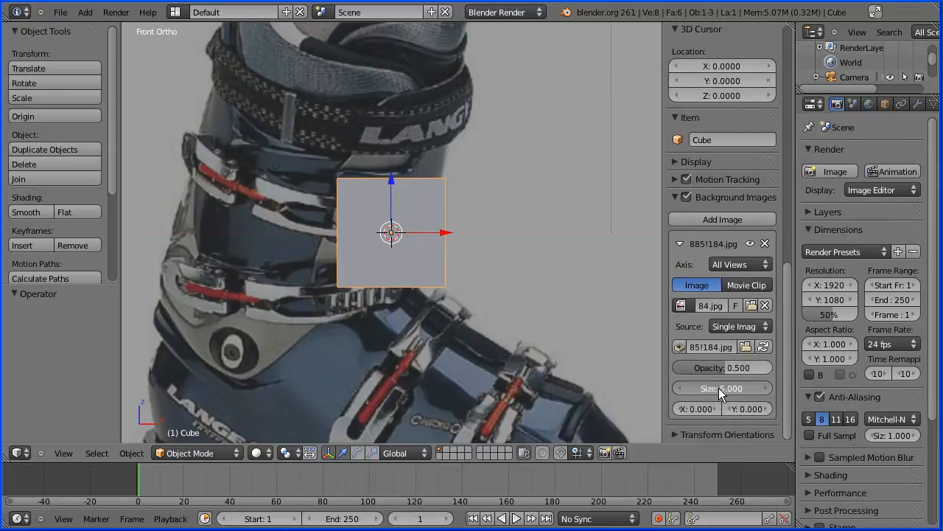
pyautogui.moveTo(723, 390); pyautogui.dragTo(708, 389)
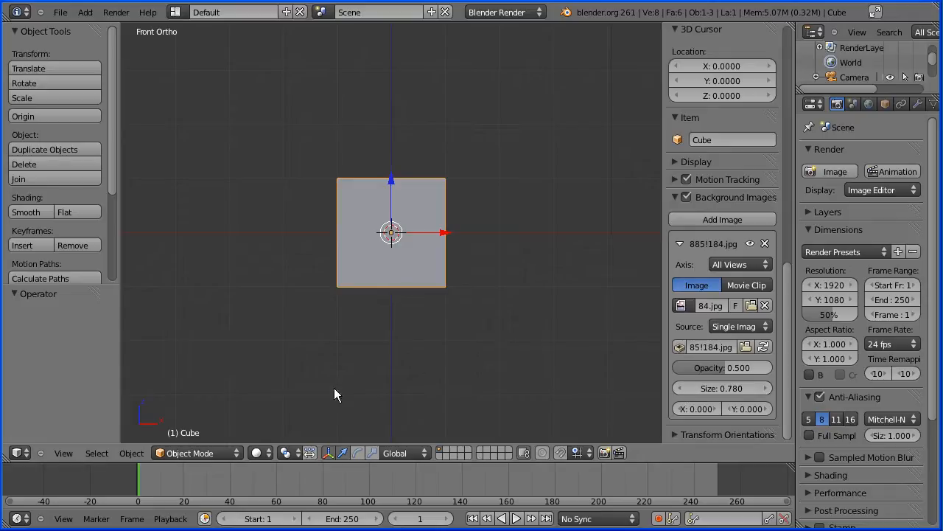
# Enter Edit Mode and delete all of the cube's vertices, leaving an empty mesh
pyautogui.click(194, 453)
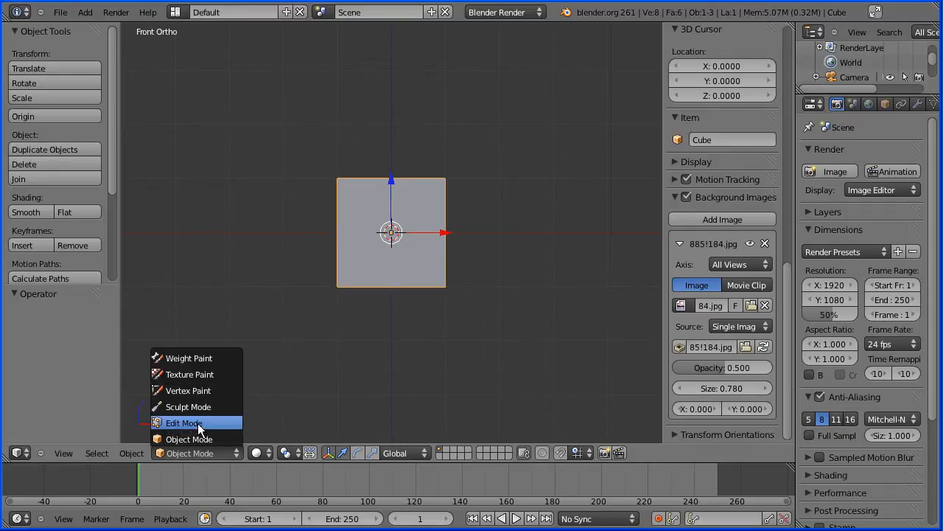
pyautogui.click(183, 422)
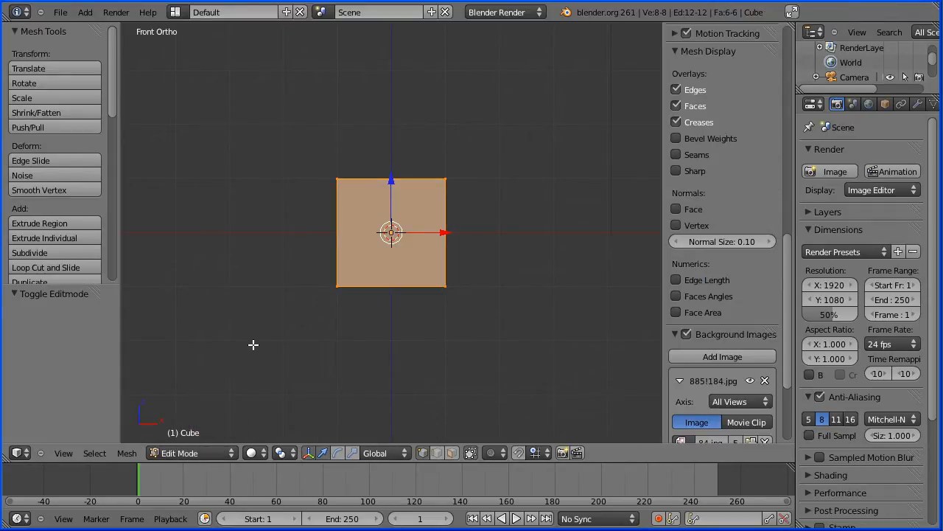
pyautogui.press('x')
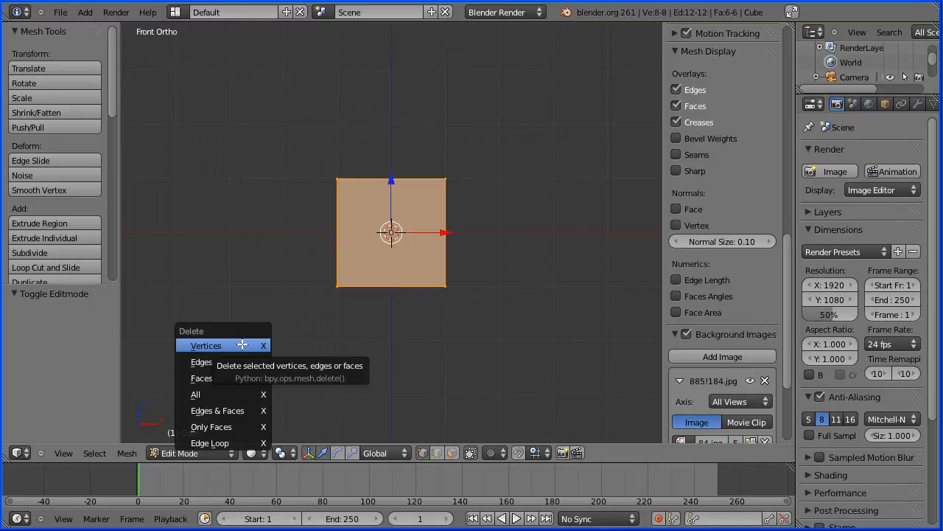
pyautogui.click(207, 345)
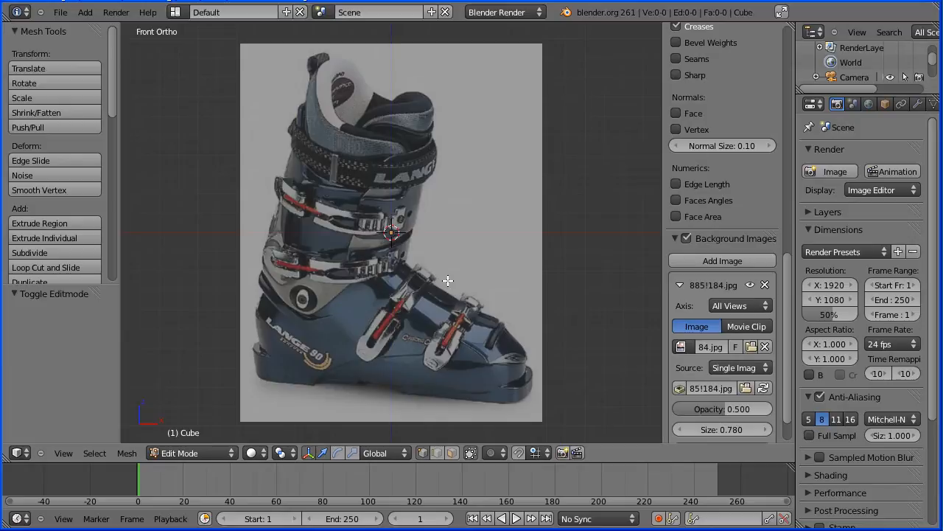
pyautogui.moveTo(454, 294)
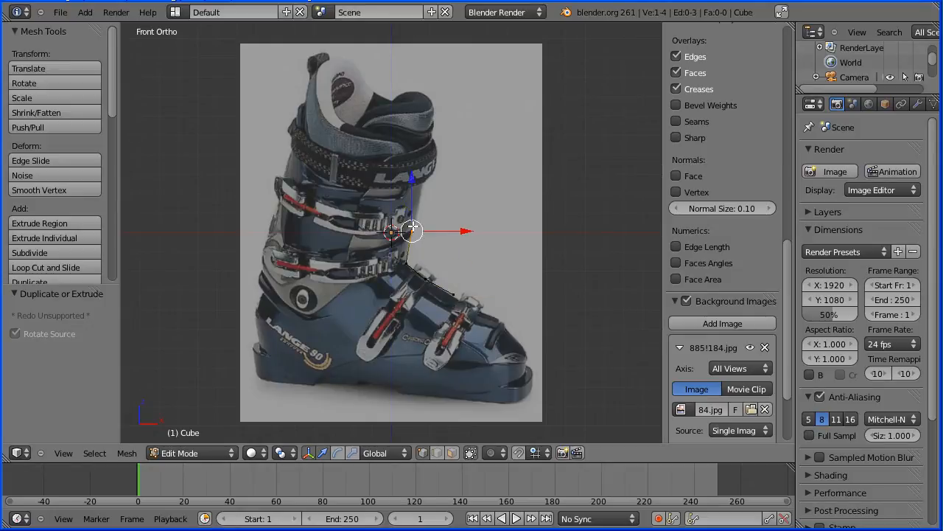
# Extrude vertices up the boot's front edge and along its top
pyautogui.moveTo(411, 230); pyautogui.dragTo(416, 203)
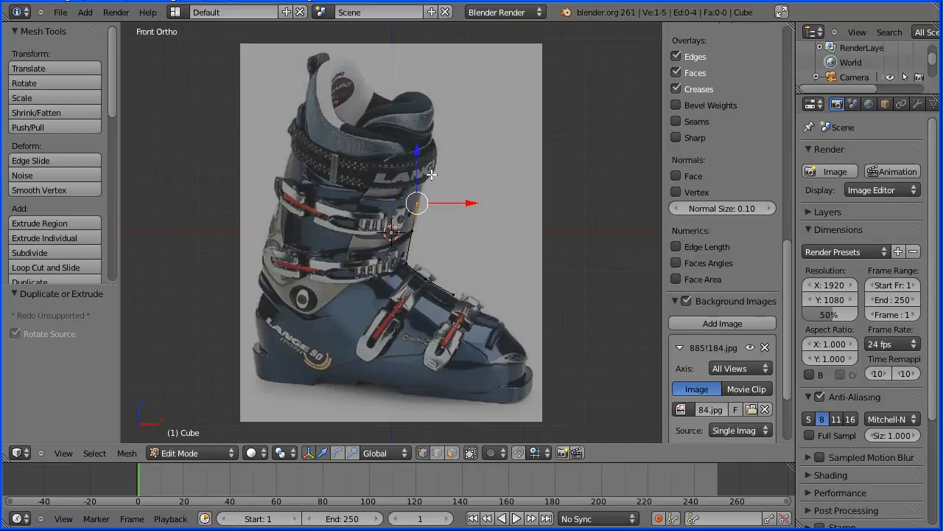
pyautogui.moveTo(416, 203); pyautogui.dragTo(421, 171)
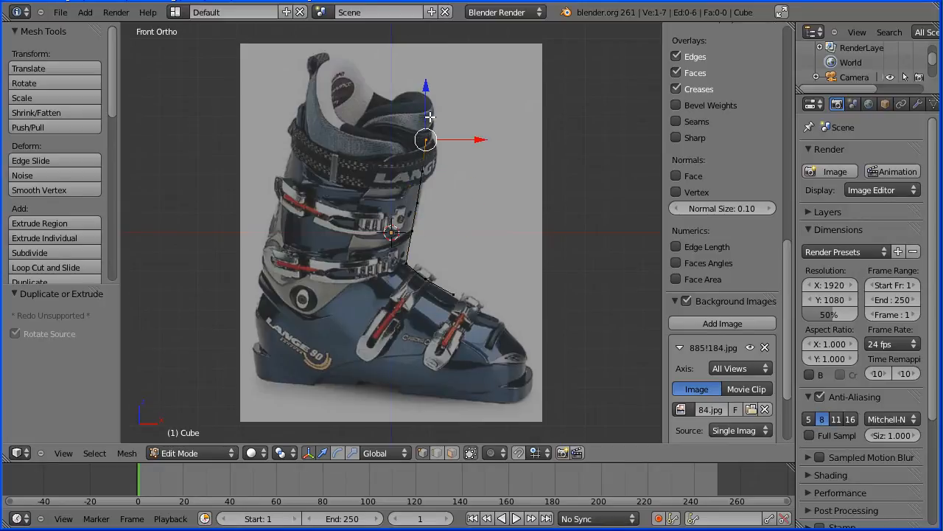
pyautogui.moveTo(424, 140); pyautogui.dragTo(378, 94)
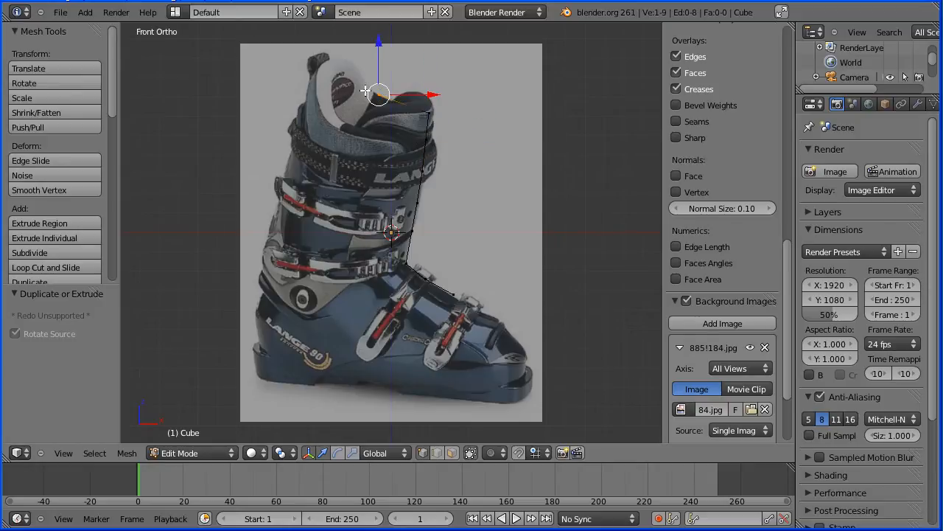
pyautogui.moveTo(317, 70)
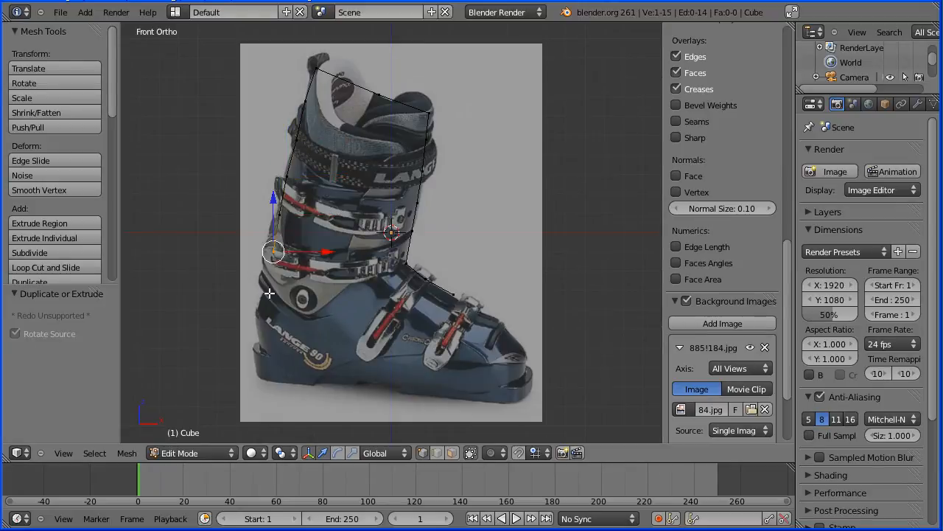
# Continue the outline down the back, along the sole and up the front of the toe
pyautogui.moveTo(273, 251); pyautogui.dragTo(264, 292)
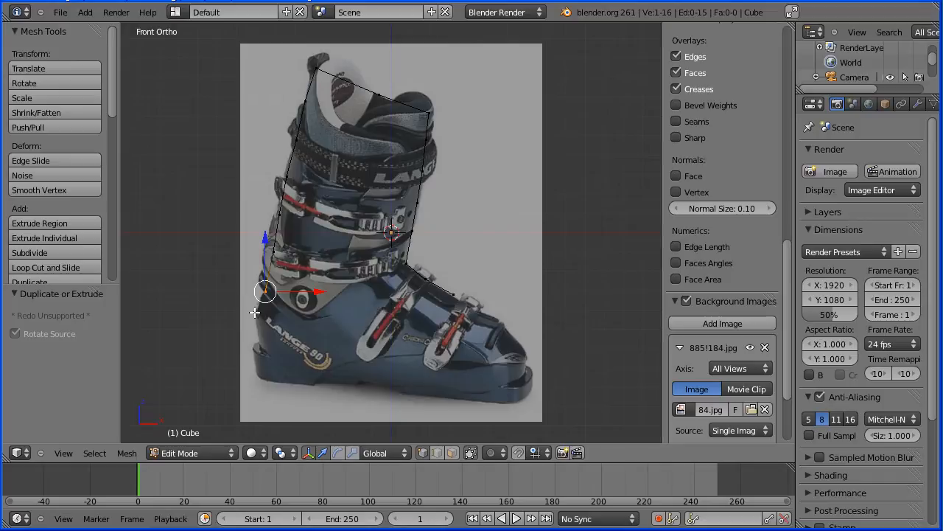
pyautogui.moveTo(264, 292); pyautogui.dragTo(260, 344)
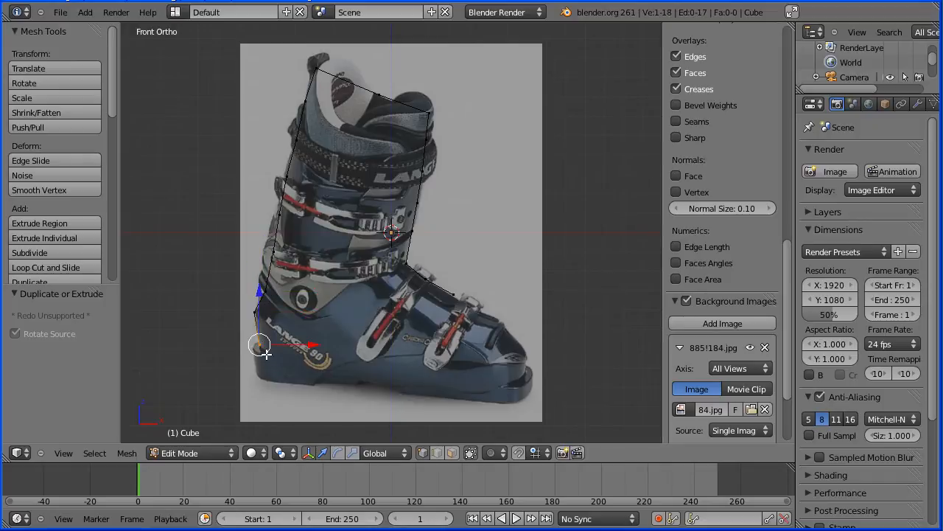
pyautogui.moveTo(265, 377)
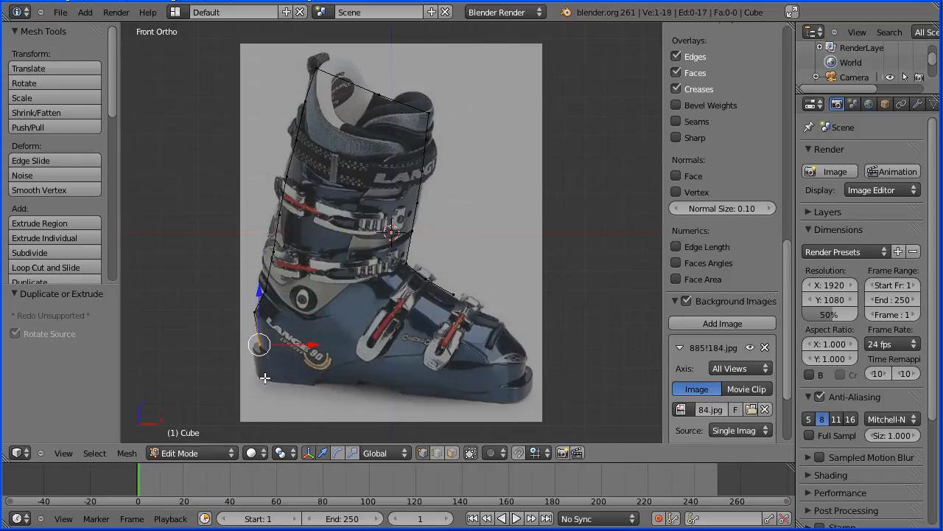
pyautogui.moveTo(259, 345); pyautogui.dragTo(265, 378)
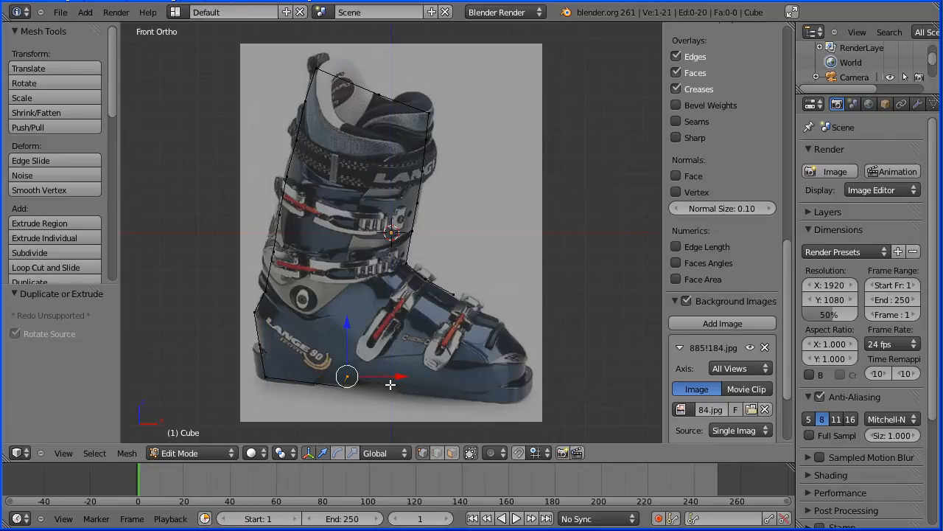
pyautogui.moveTo(346, 376); pyautogui.dragTo(401, 391)
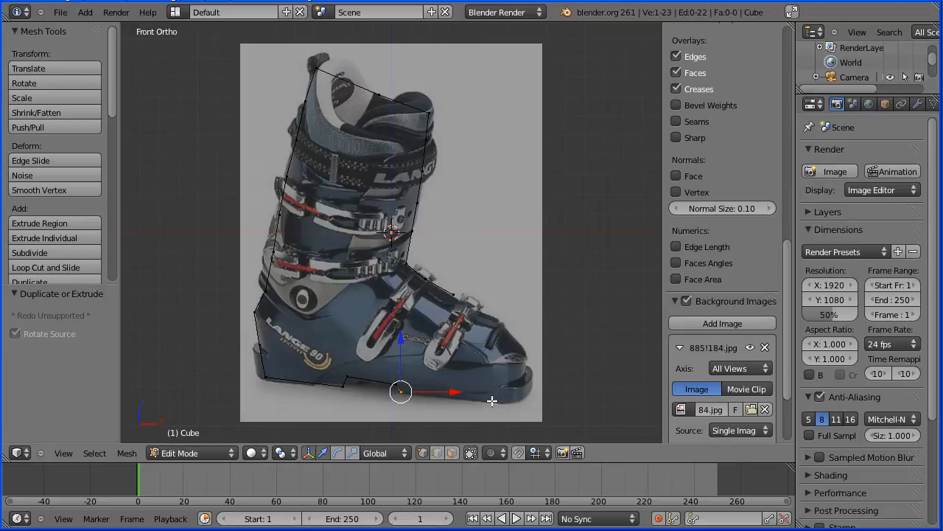
pyautogui.moveTo(401, 391); pyautogui.dragTo(516, 380)
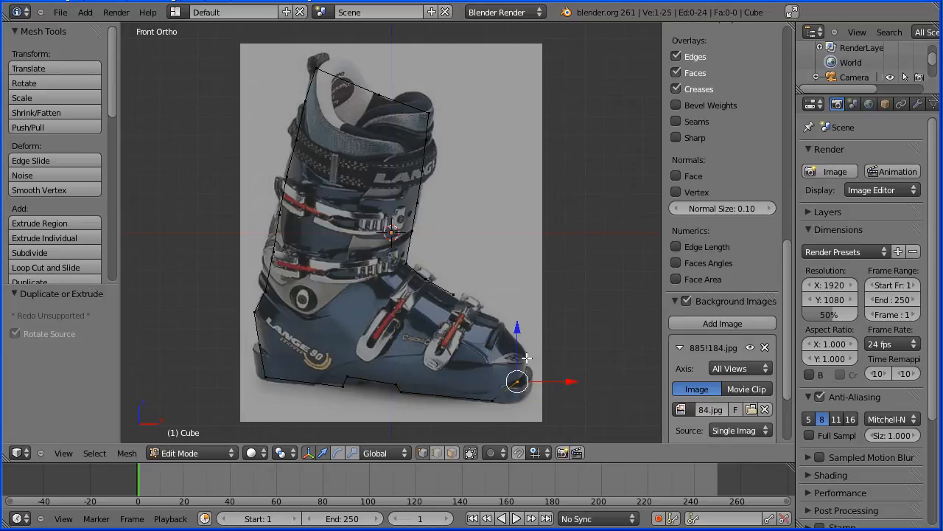
pyautogui.moveTo(516, 381); pyautogui.dragTo(527, 358)
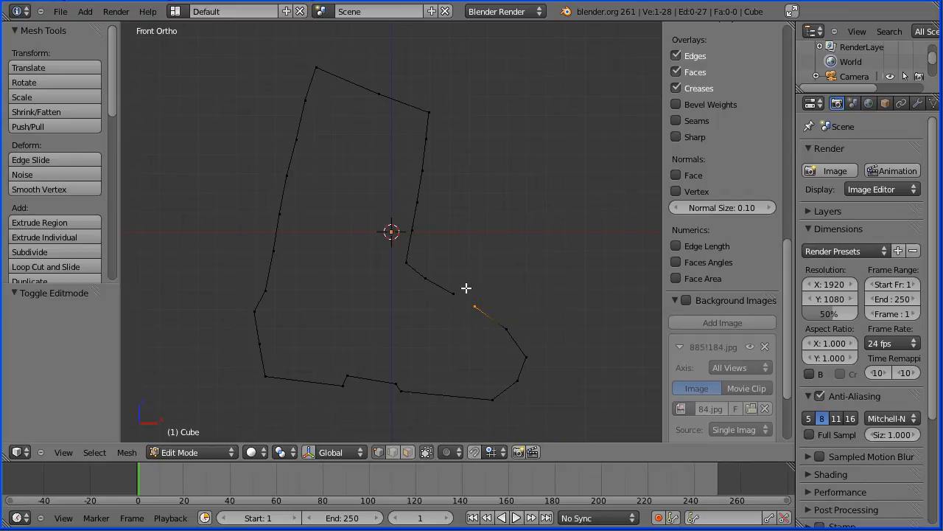
pyautogui.moveTo(454, 293)
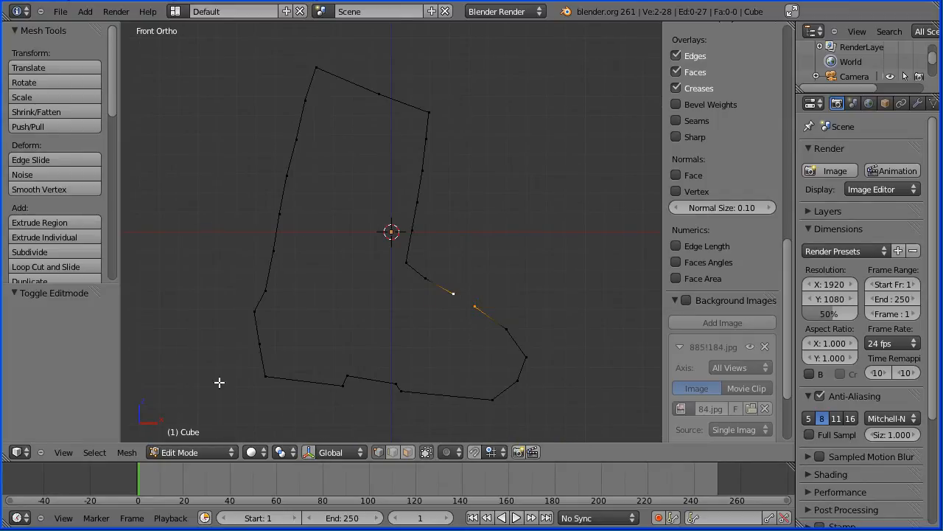
# Bridge the heel gap with Make Edge/Face and merge the top-corner vertices At Last
pyautogui.click(127, 451)
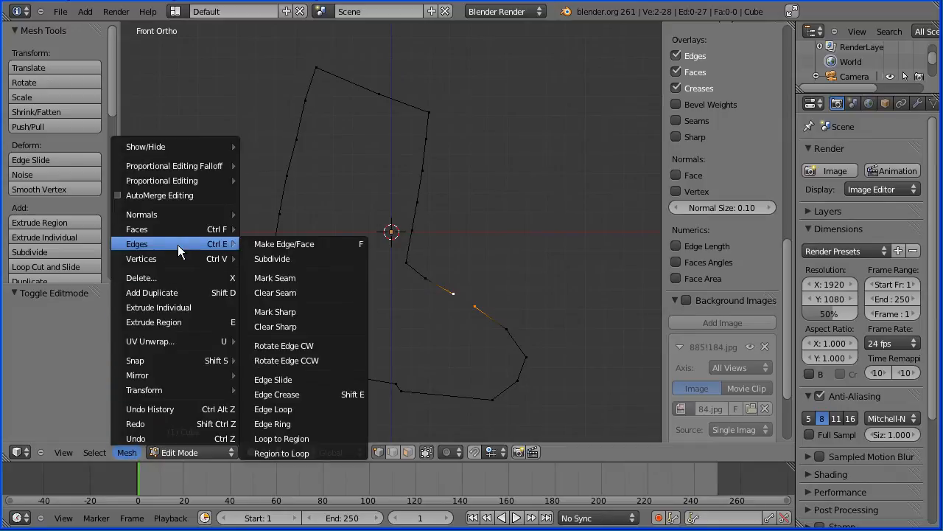
pyautogui.click(283, 243)
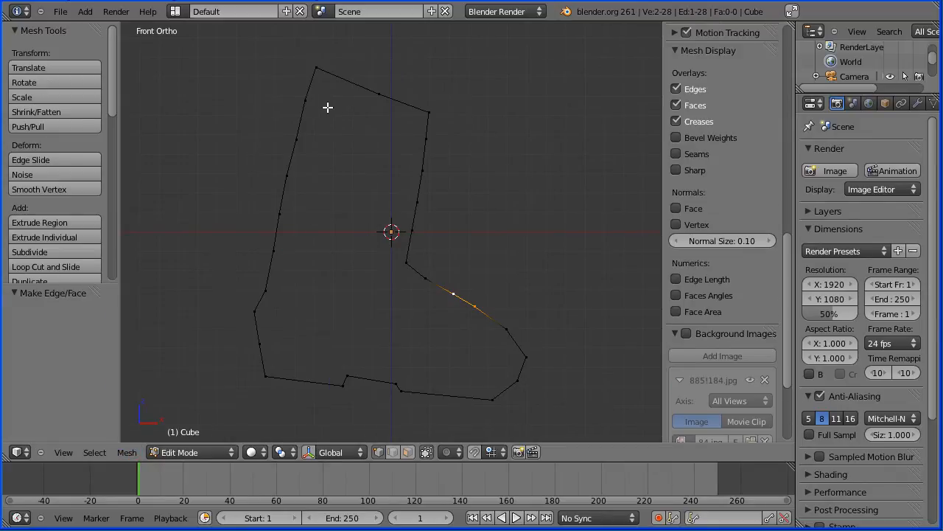
pyautogui.moveTo(412, 107)
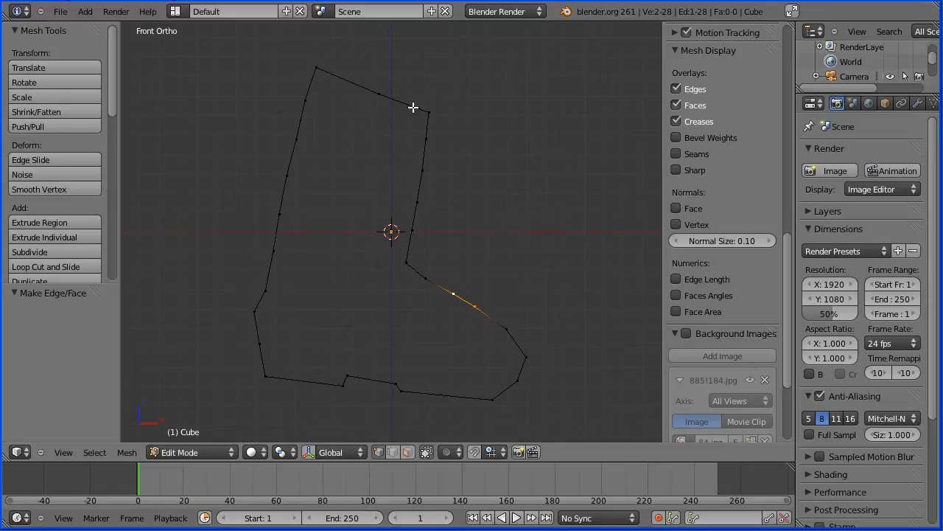
pyautogui.moveTo(381, 94)
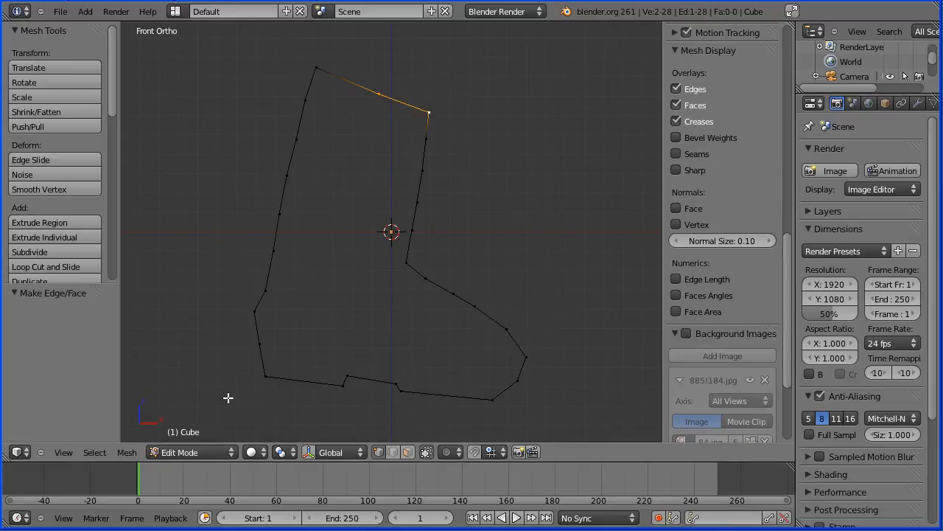
pyautogui.click(127, 452)
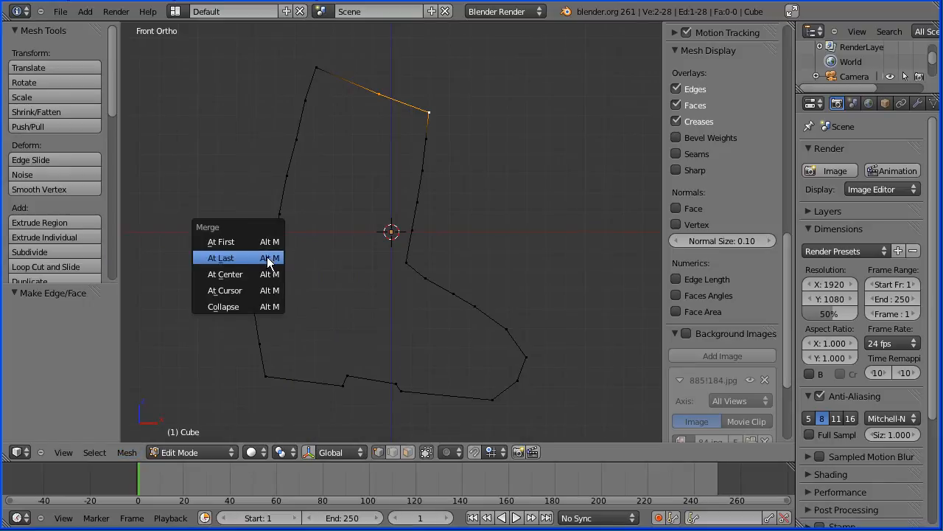
pyautogui.click(221, 257)
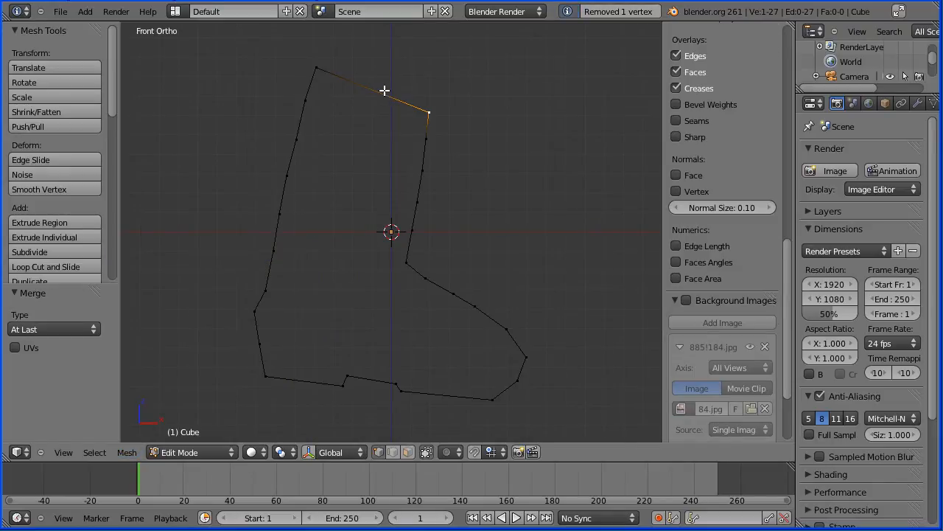
pyautogui.moveTo(369, 194)
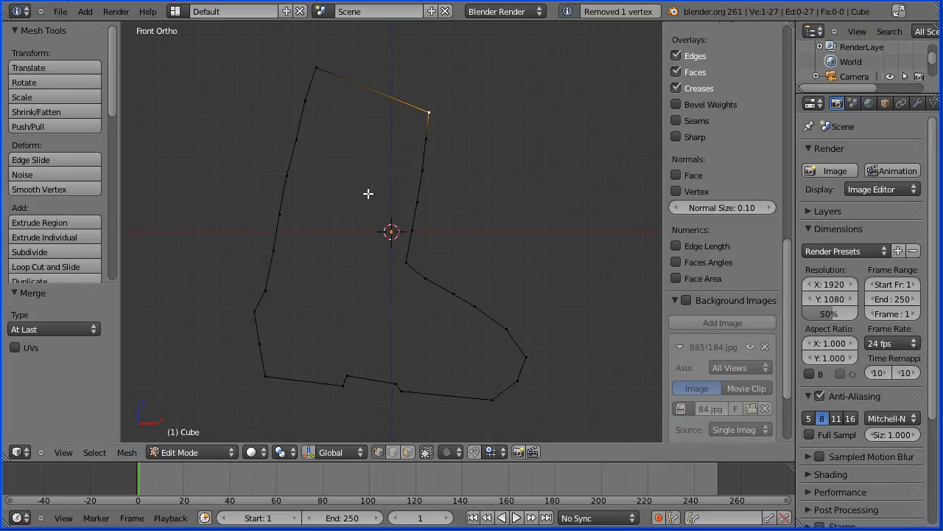
# Select the whole outline, Fill it with faces and convert the triangles to quads
pyautogui.press('a')
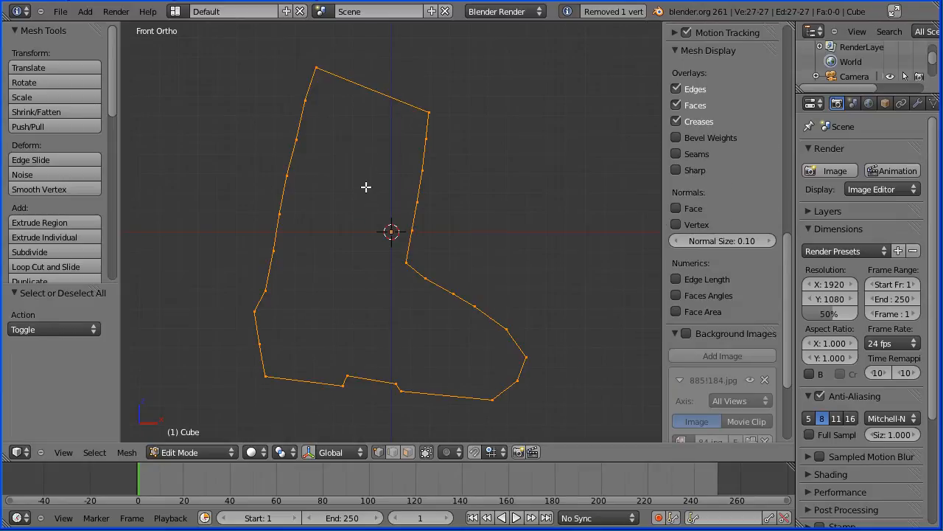
pyautogui.click(127, 451)
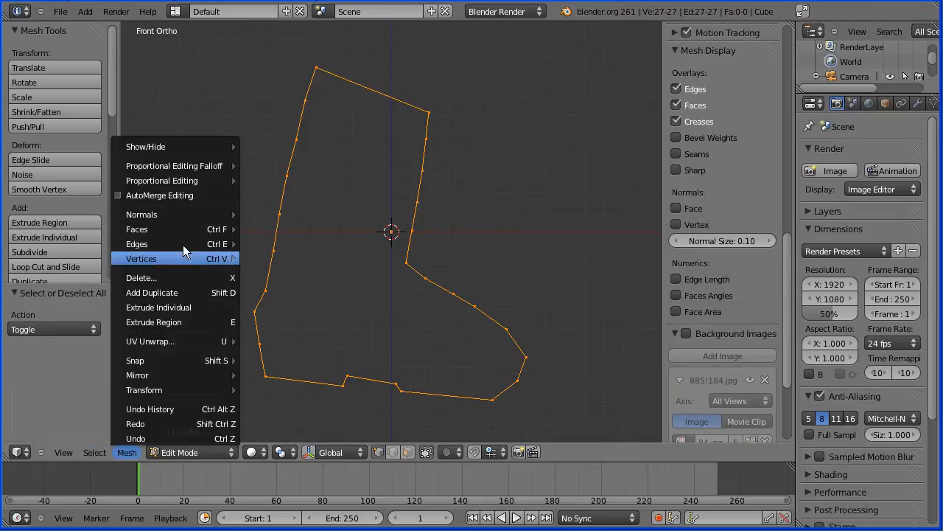
pyautogui.moveTo(135, 230)
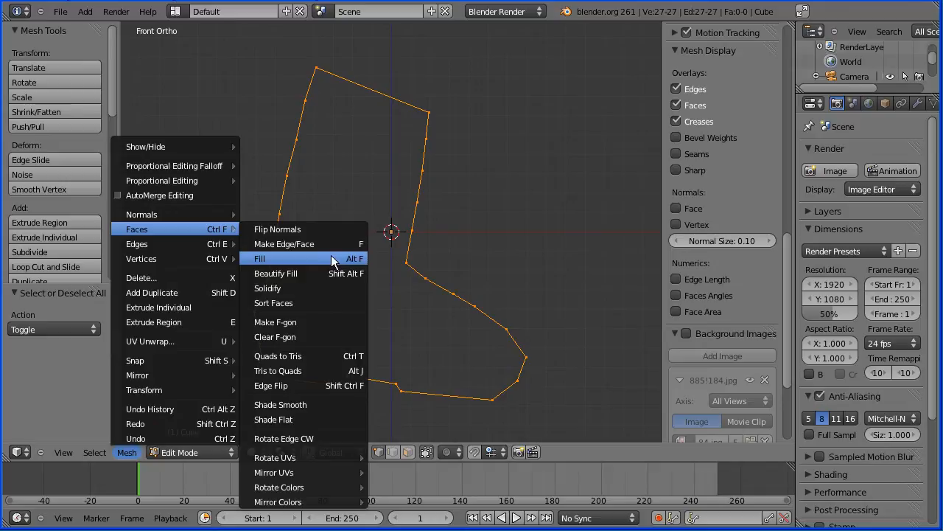
pyautogui.click(259, 258)
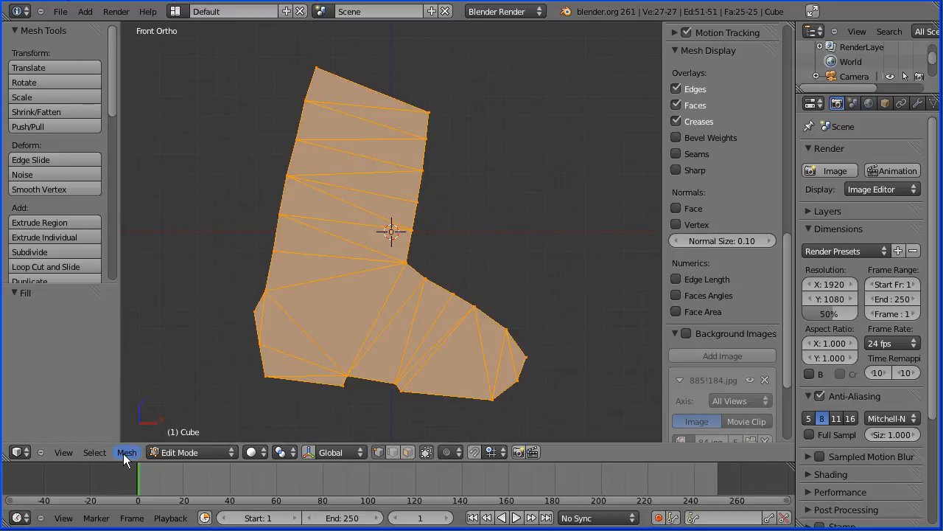
pyautogui.click(127, 451)
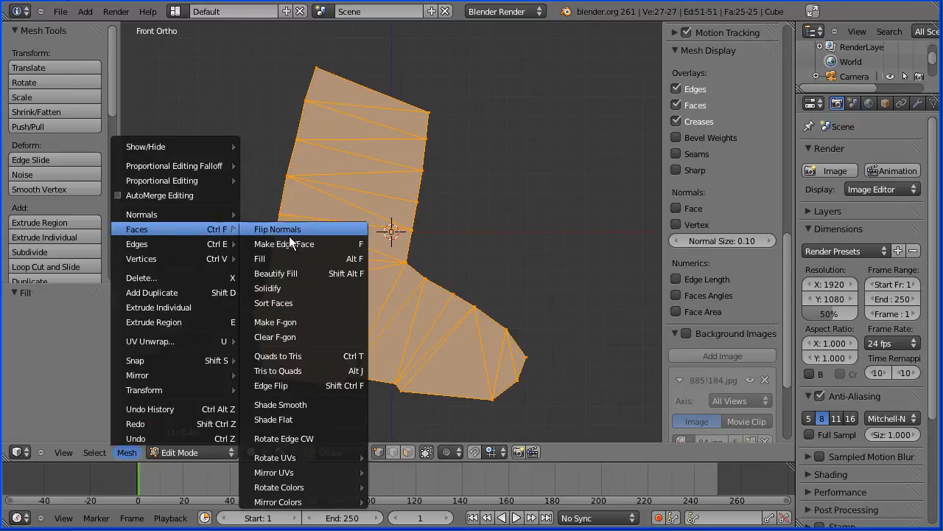
pyautogui.moveTo(277, 372)
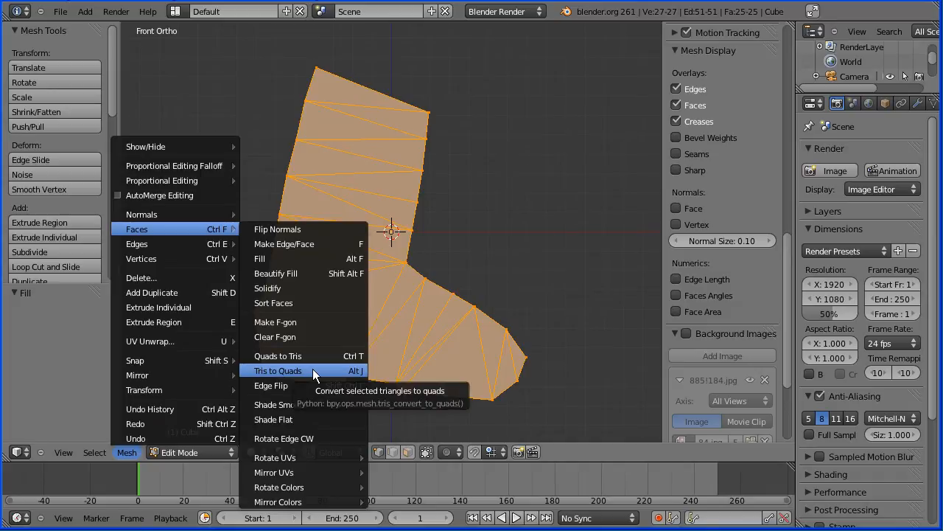
pyautogui.click(277, 370)
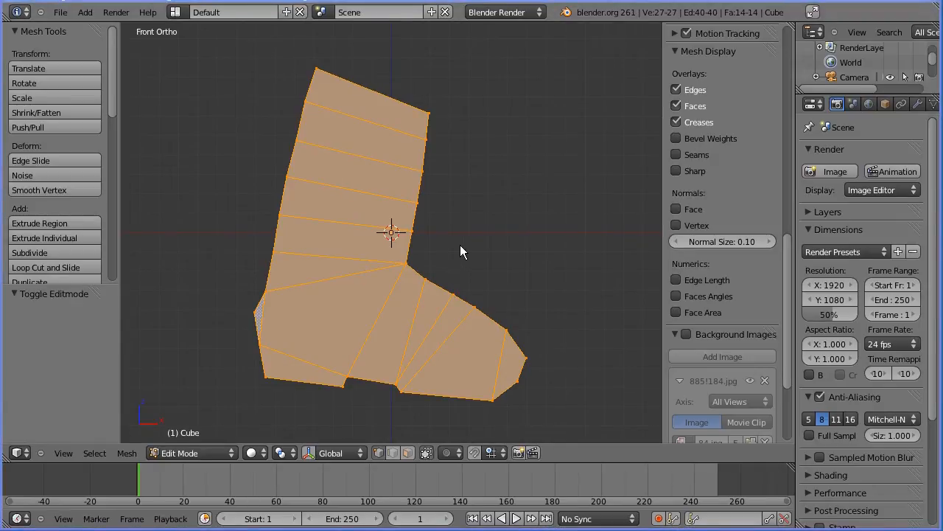
pyautogui.moveTo(312, 263)
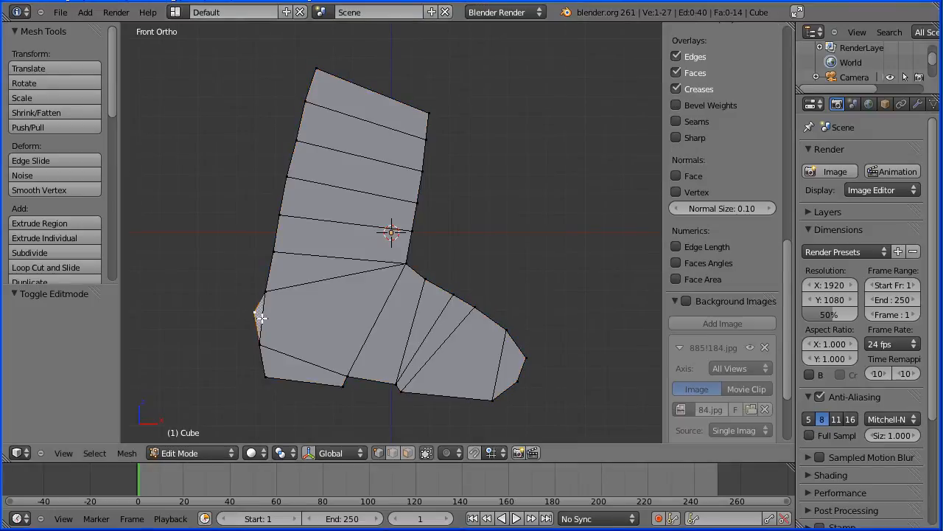
pyautogui.moveTo(301, 372)
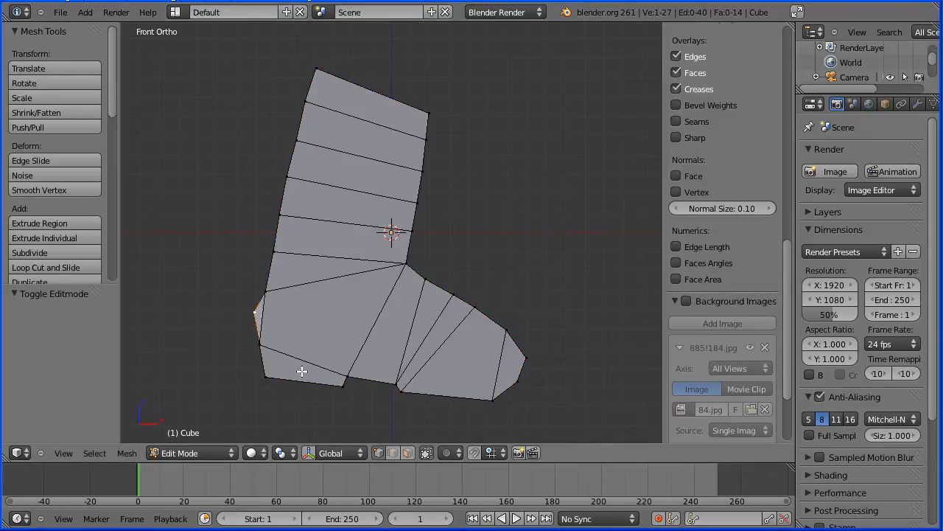
# Delete the stray vertex and subdivide the ankle edges with a new cut
pyautogui.press('x')
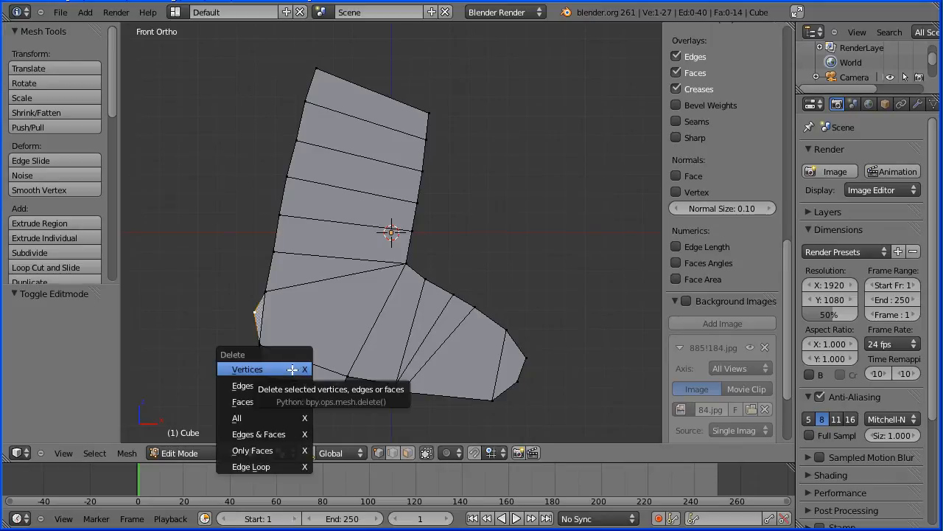
pyautogui.click(248, 368)
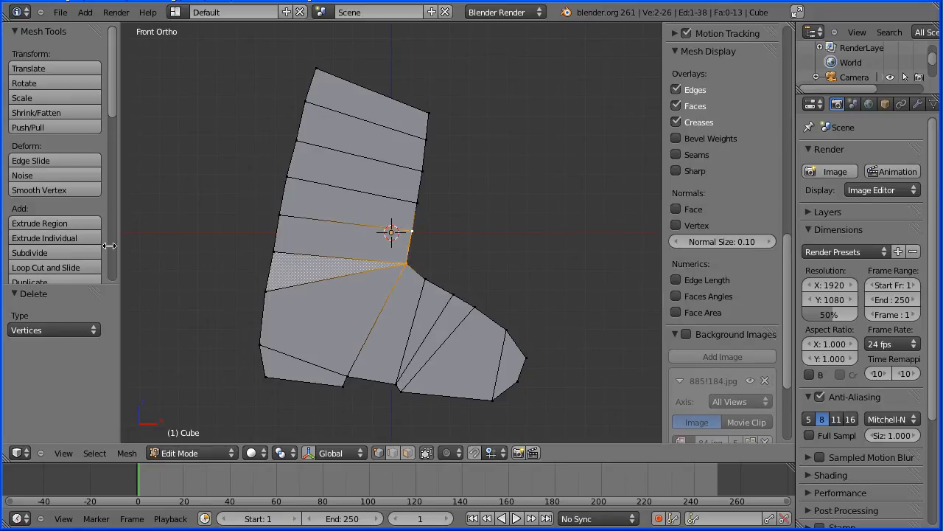
pyautogui.click(29, 252)
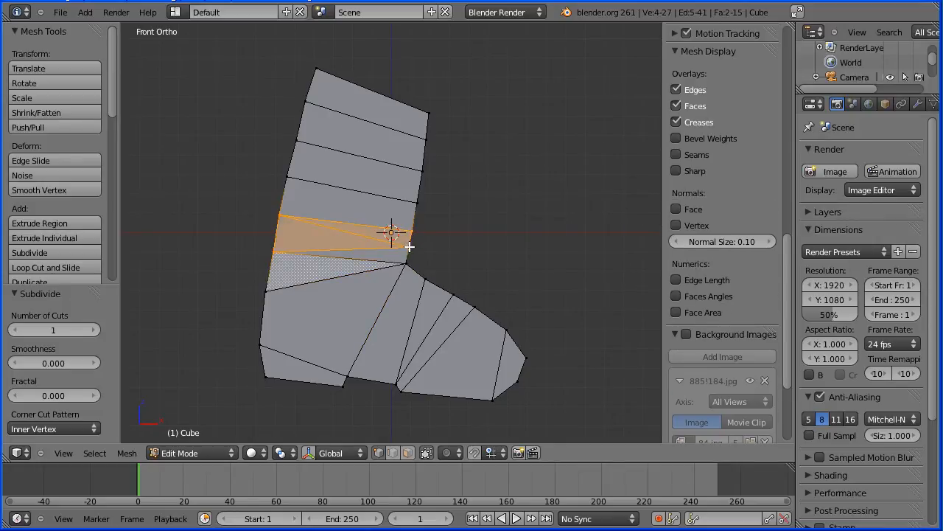
pyautogui.click(126, 453)
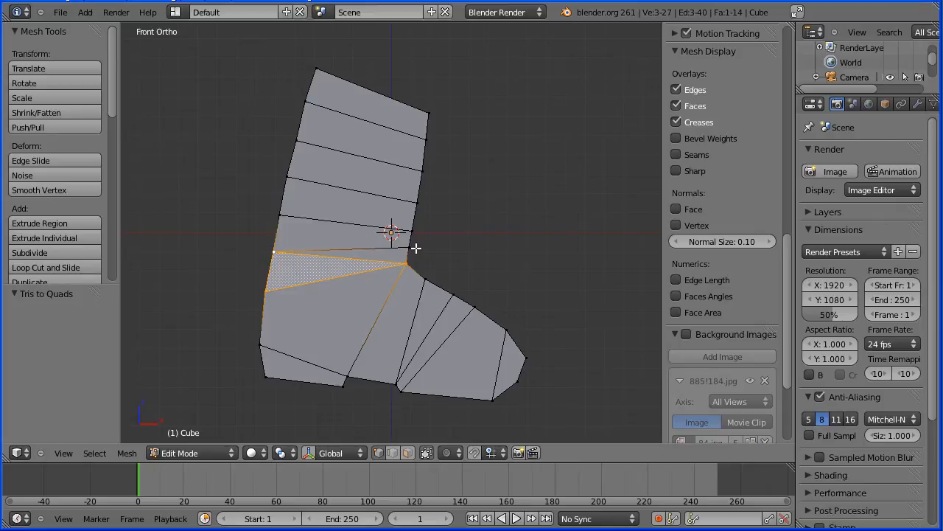
# Turn the ankle triangles into quads and select the face band across the foot
pyautogui.click(127, 452)
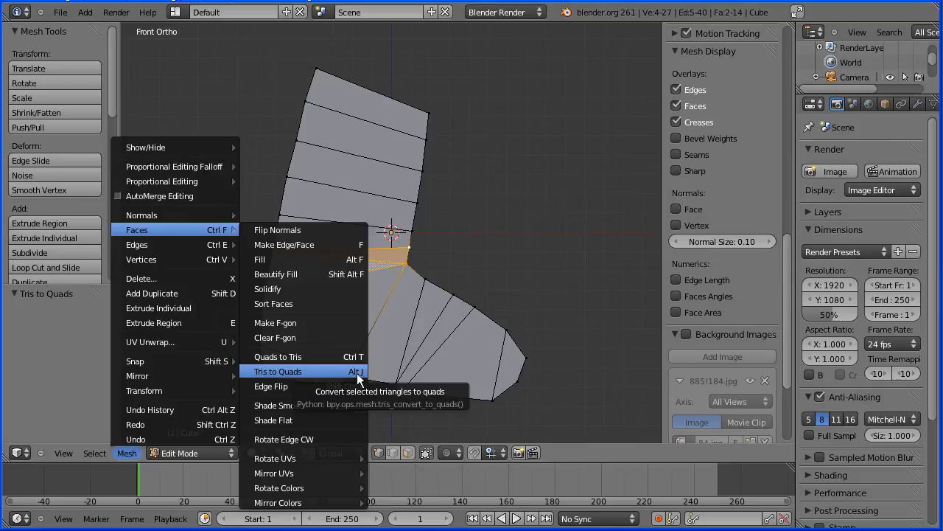
pyautogui.click(277, 371)
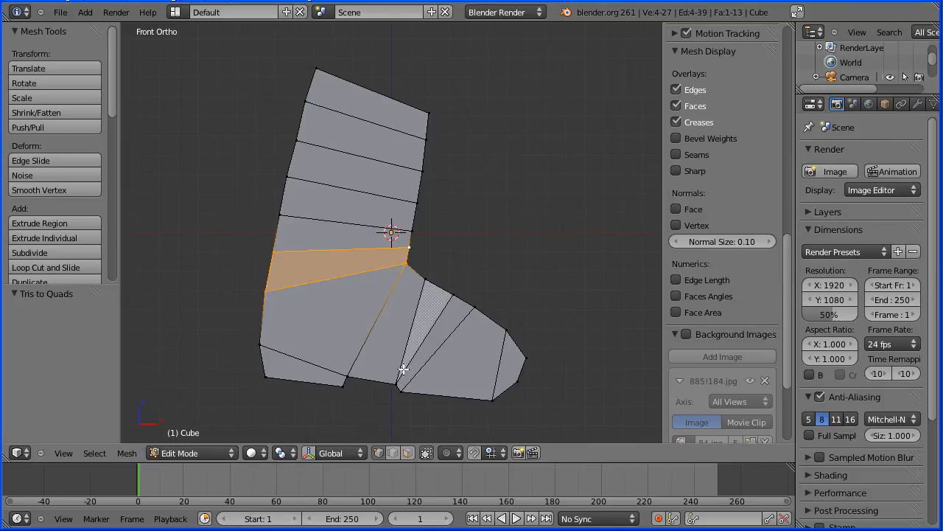
pyautogui.moveTo(430, 301)
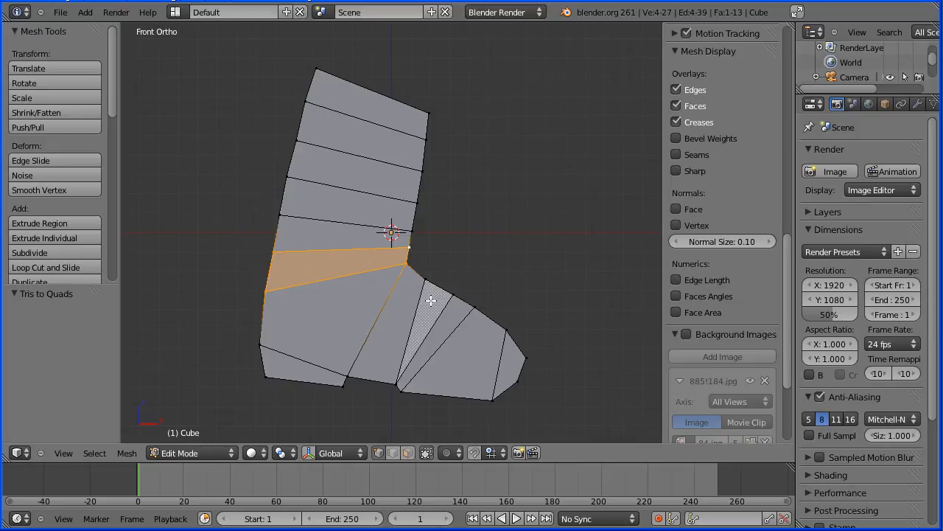
pyautogui.moveTo(398, 383)
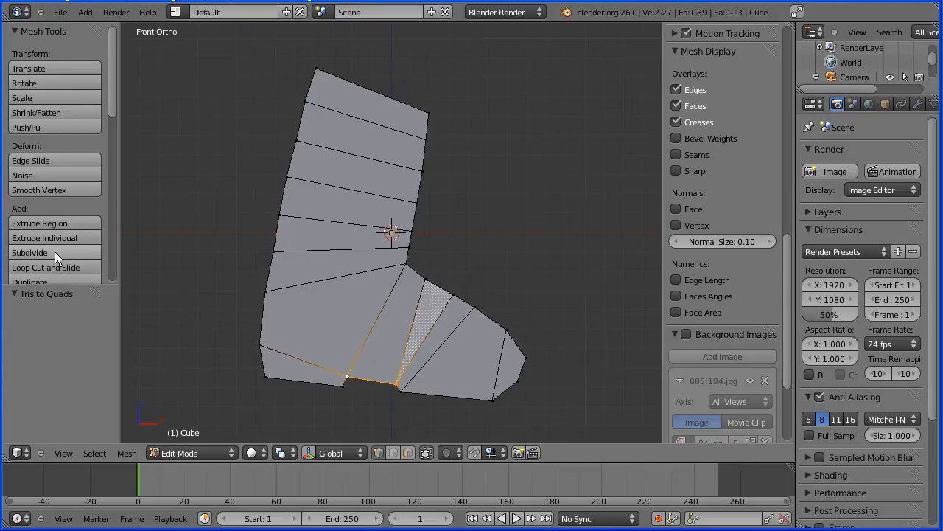
pyautogui.click(30, 252)
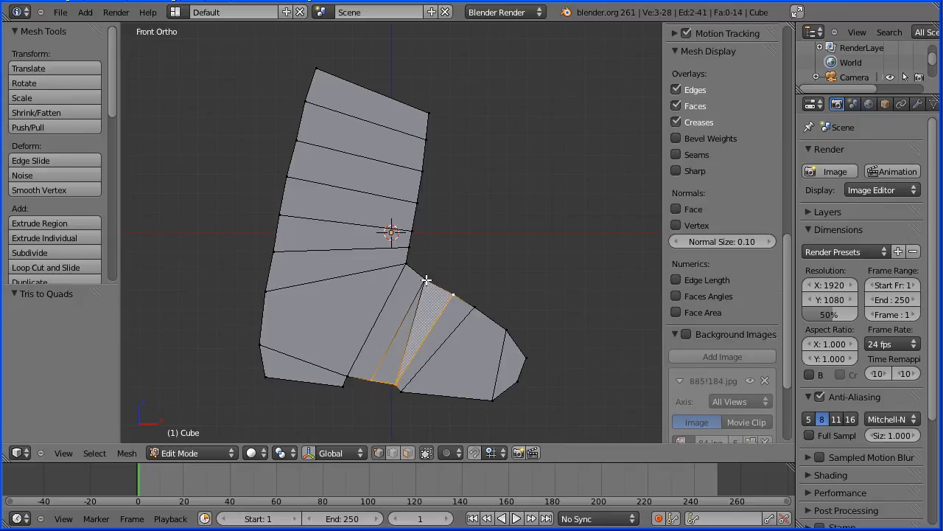
pyautogui.click(420, 339)
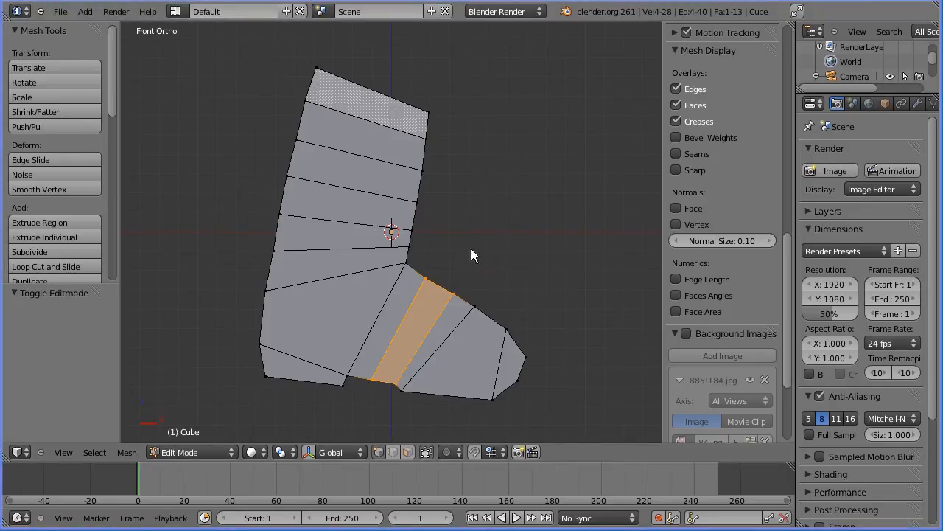
# Rotate the shaft's top edge and move it with proportional falloff to tilt it
pyautogui.press('a')
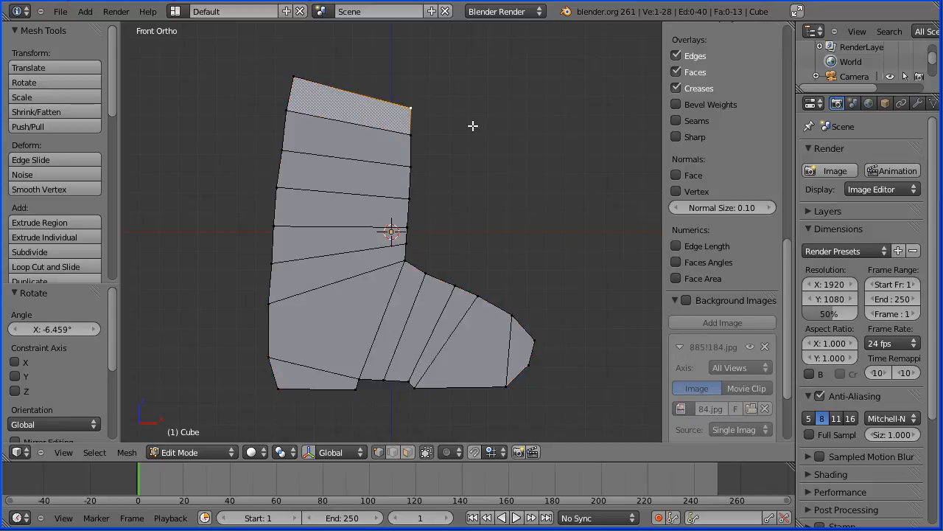
pyautogui.click(474, 451)
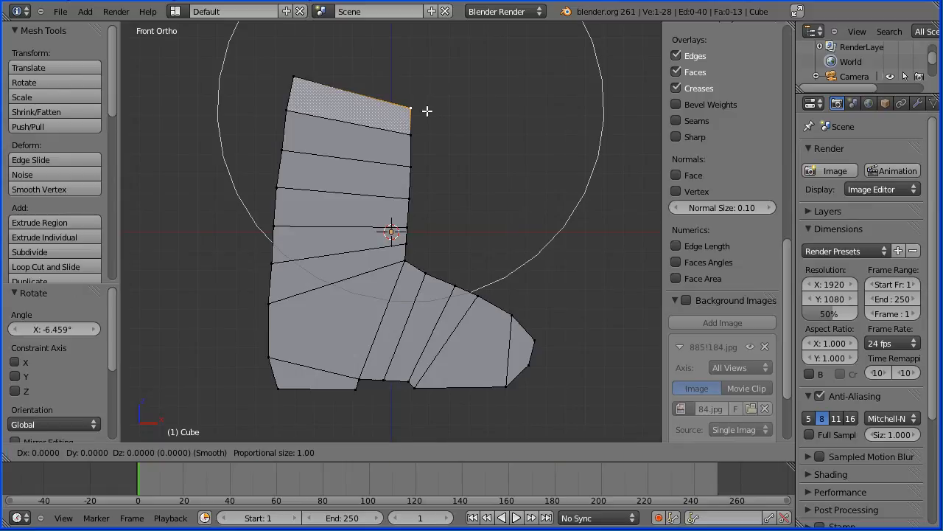
pyautogui.press('z')
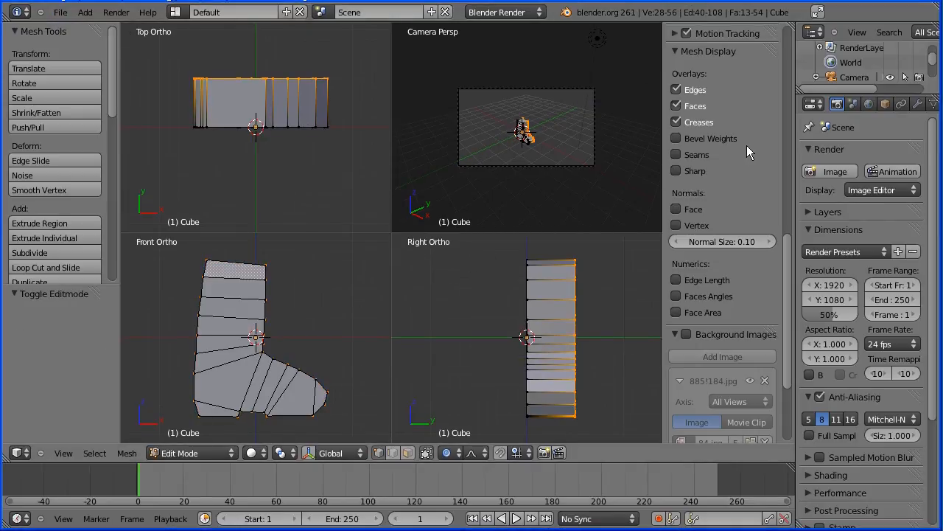
pyautogui.moveTo(920, 103)
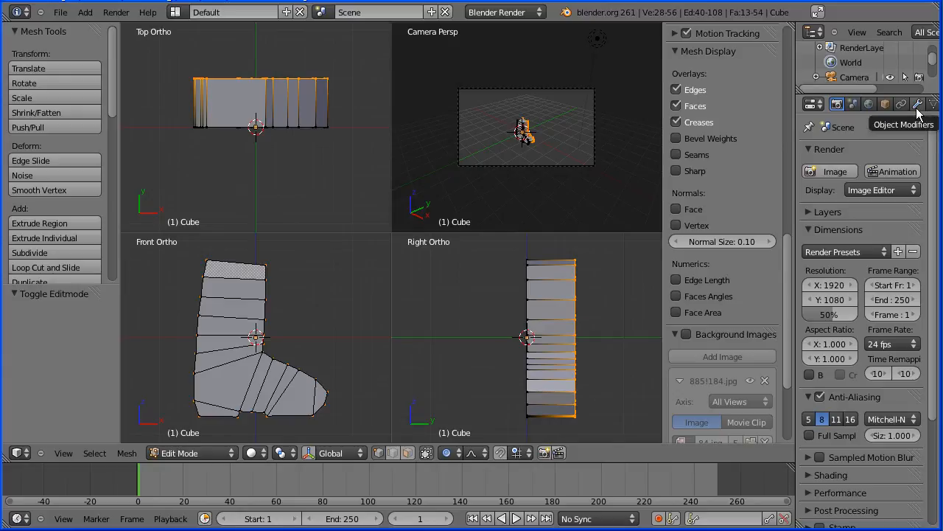
# Add a Subdivision Surface modifier at View level 2 and scale the boot's lower part
pyautogui.click(917, 103)
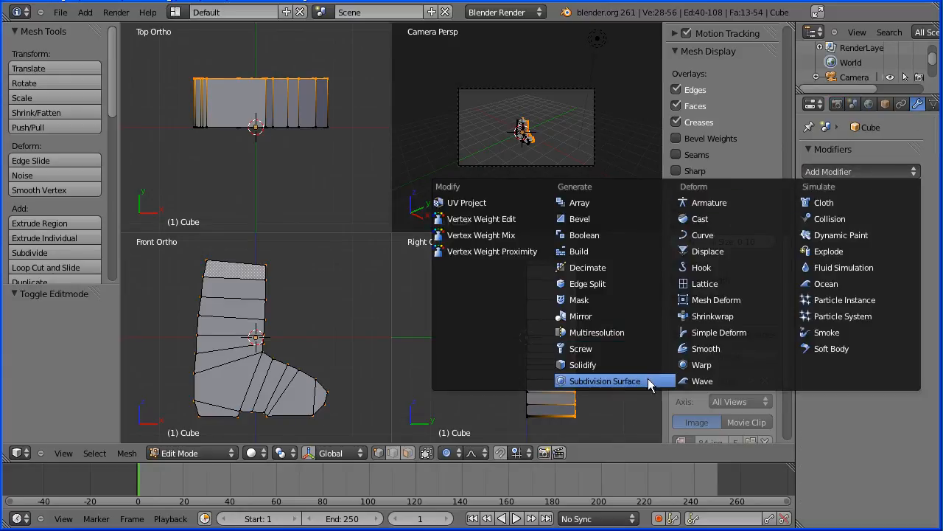
pyautogui.click(604, 380)
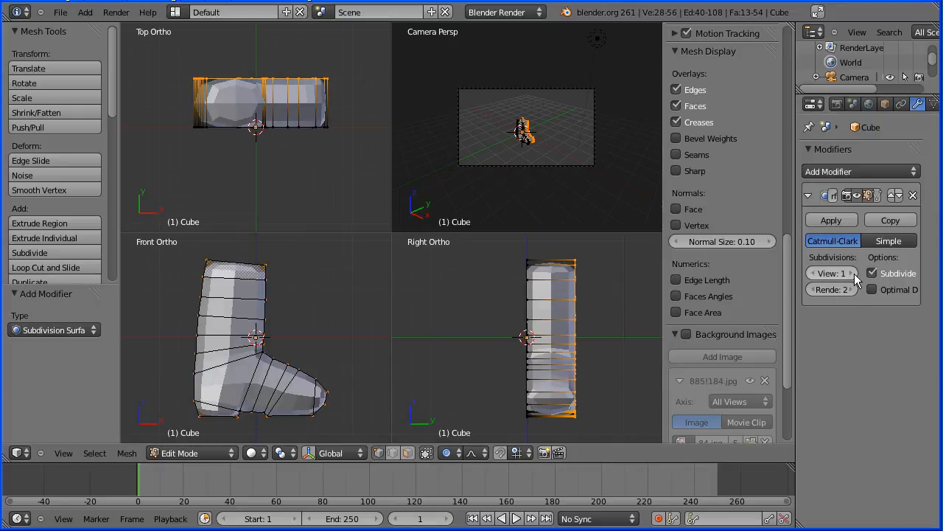
pyautogui.click(849, 273)
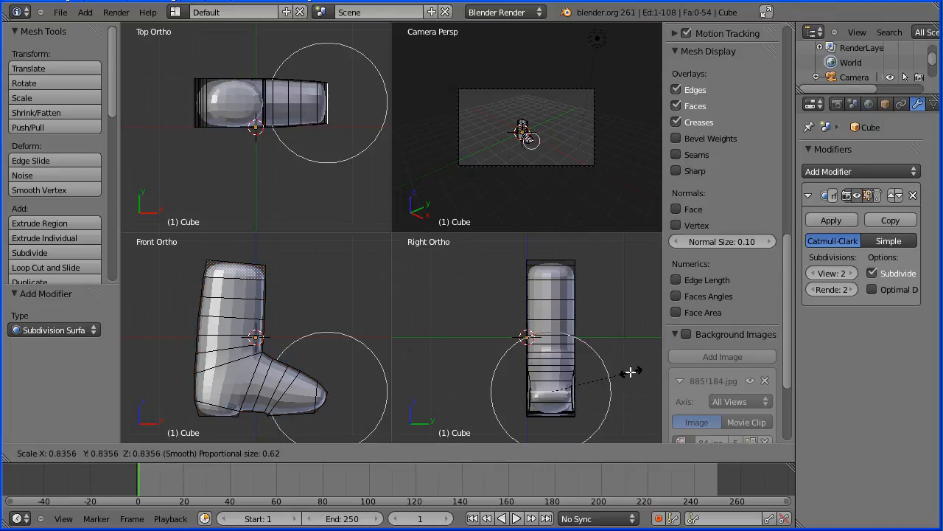
pyautogui.moveTo(603, 374)
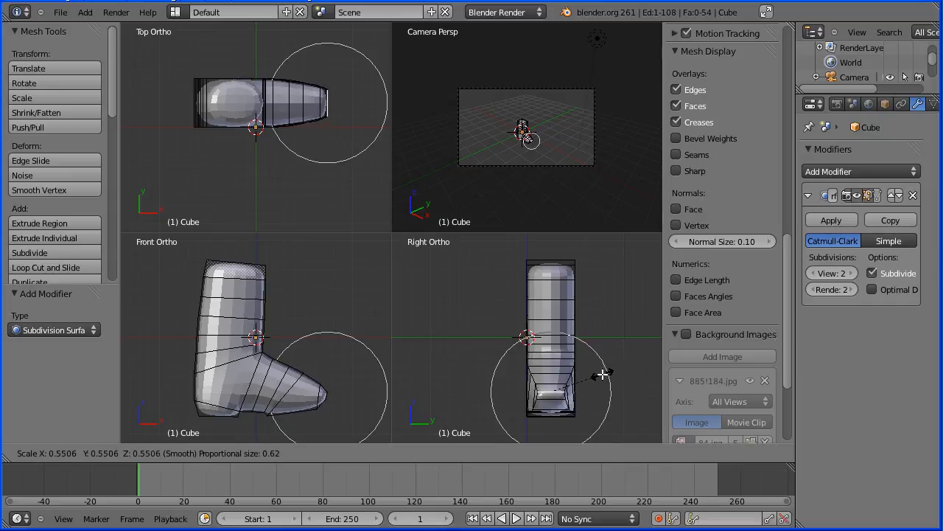
pyautogui.moveTo(603, 375)
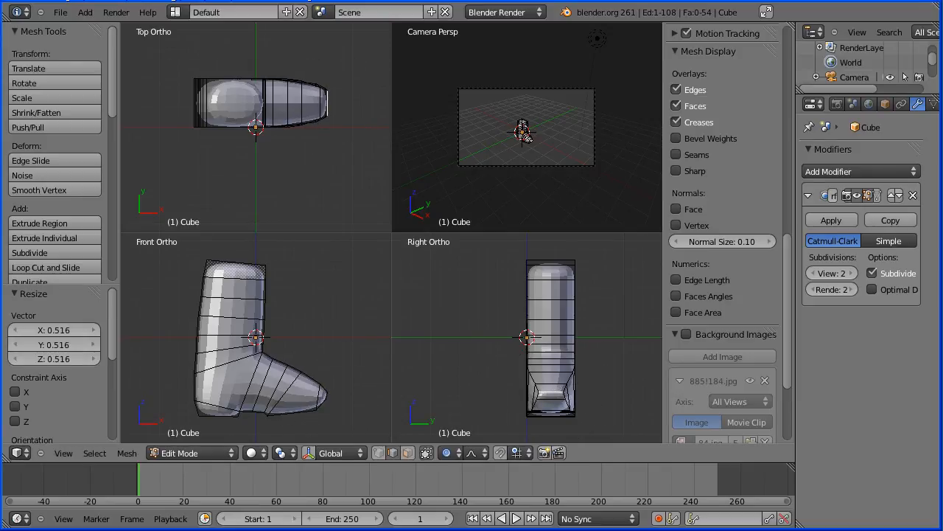
pyautogui.click(46, 267)
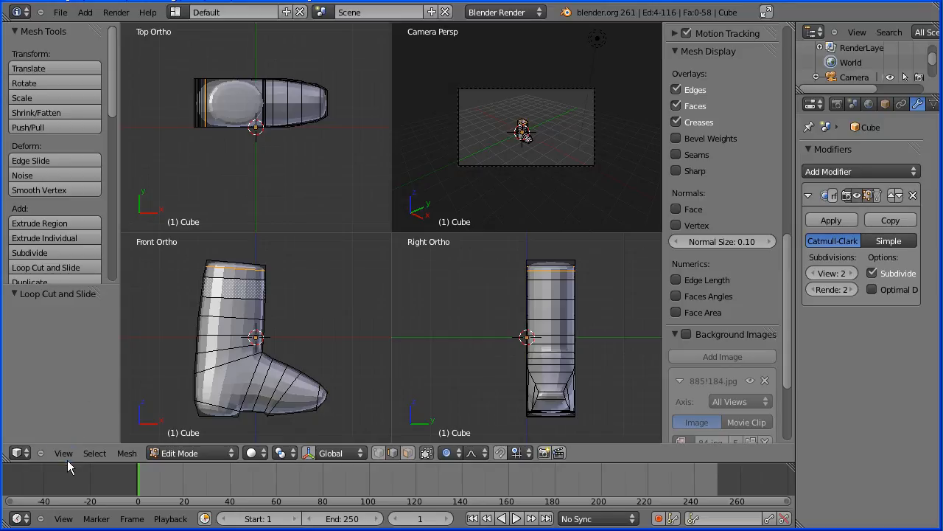
# Switch from quad view to a single viewport and orbit to an angled view of the smoothed boot
pyautogui.click(64, 453)
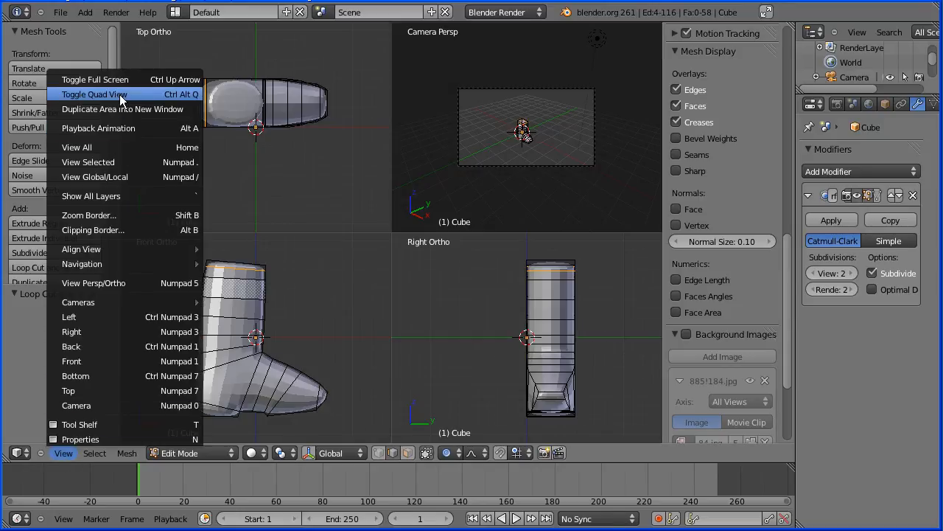
pyautogui.click(94, 94)
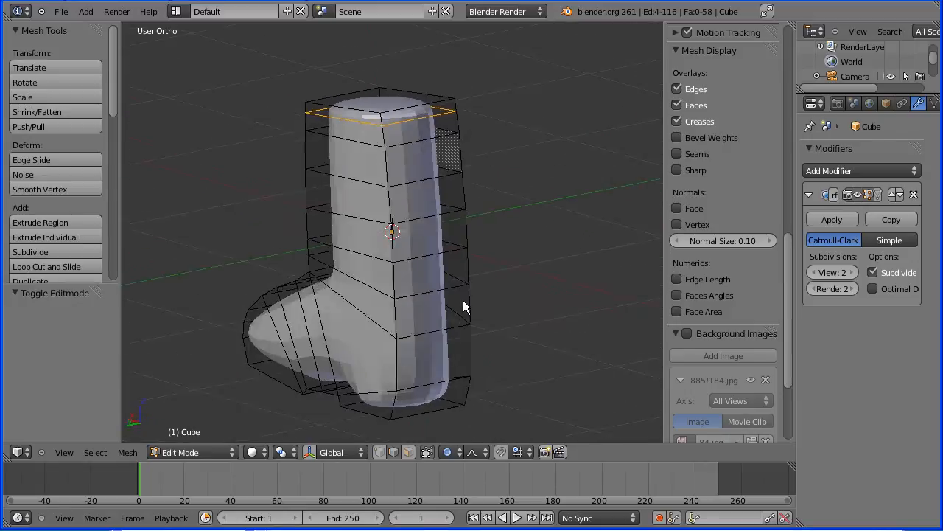
pyautogui.moveTo(464, 308); pyautogui.dragTo(605, 287)
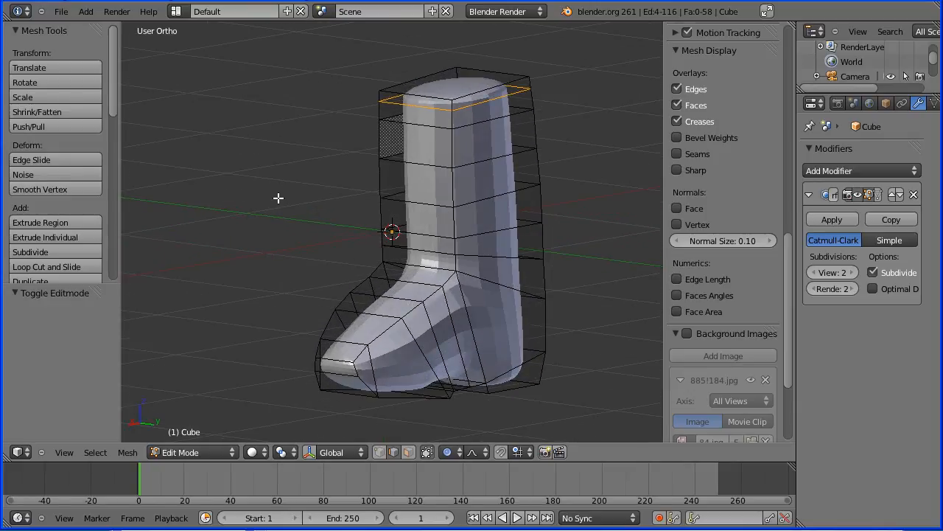
pyautogui.moveTo(223, 180)
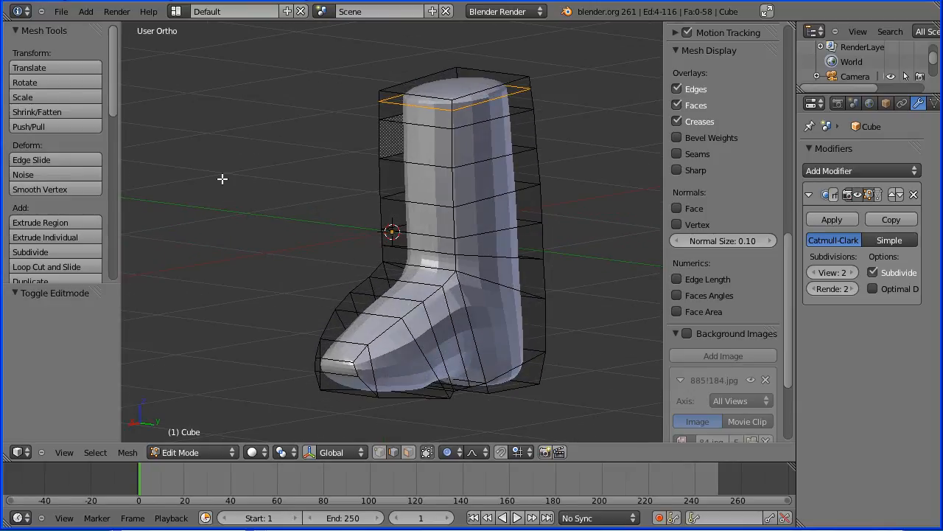